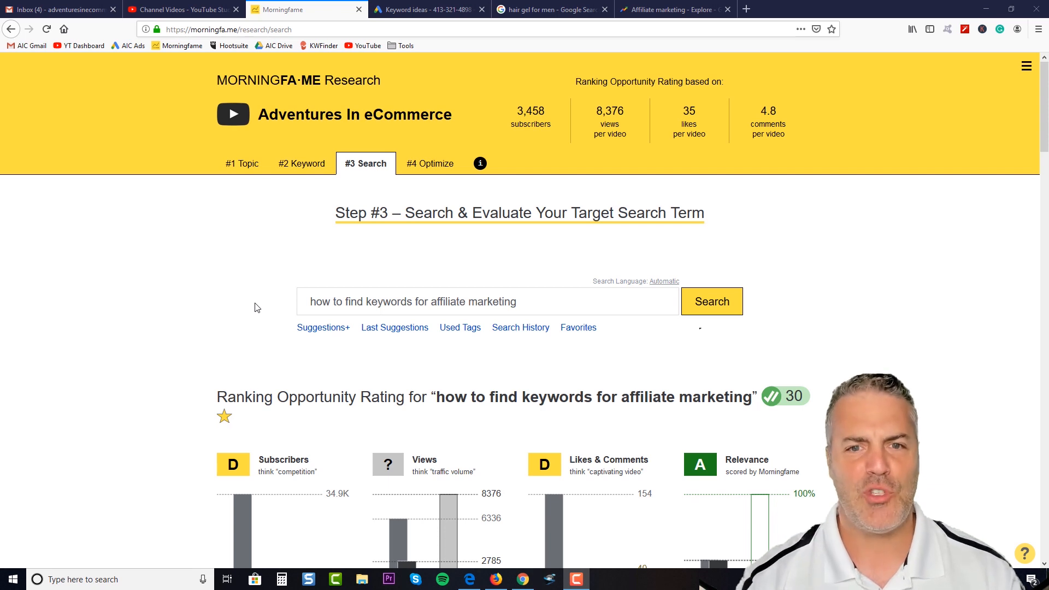
pyautogui.moveTo(249, 279)
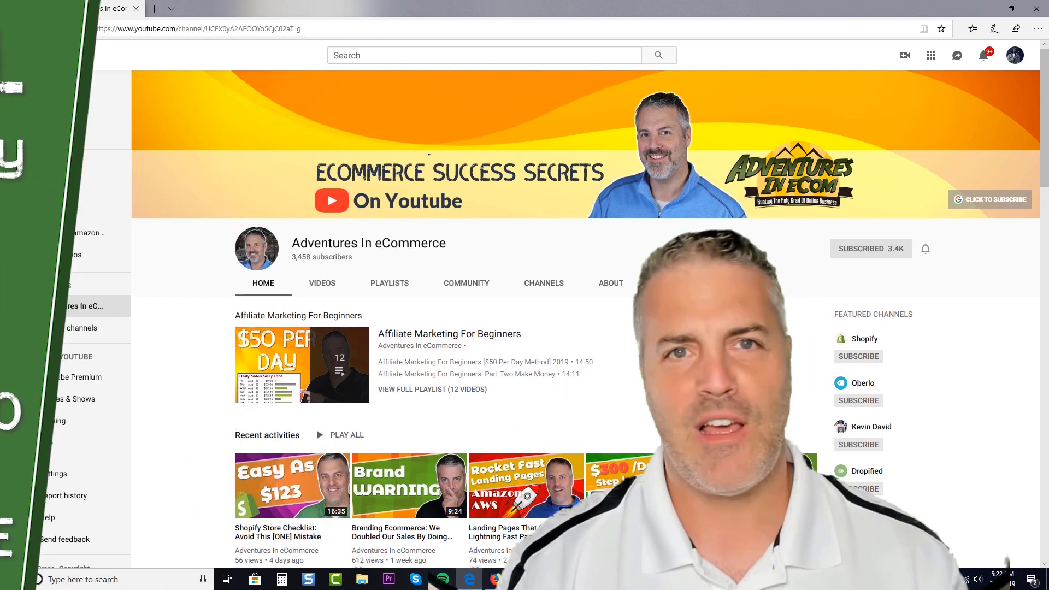
# Search Google for 'keywords everywhere' in a new tab, open keywordseverywhere.com, then return to the Keyword Planner tab.
pyautogui.click(19, 54)
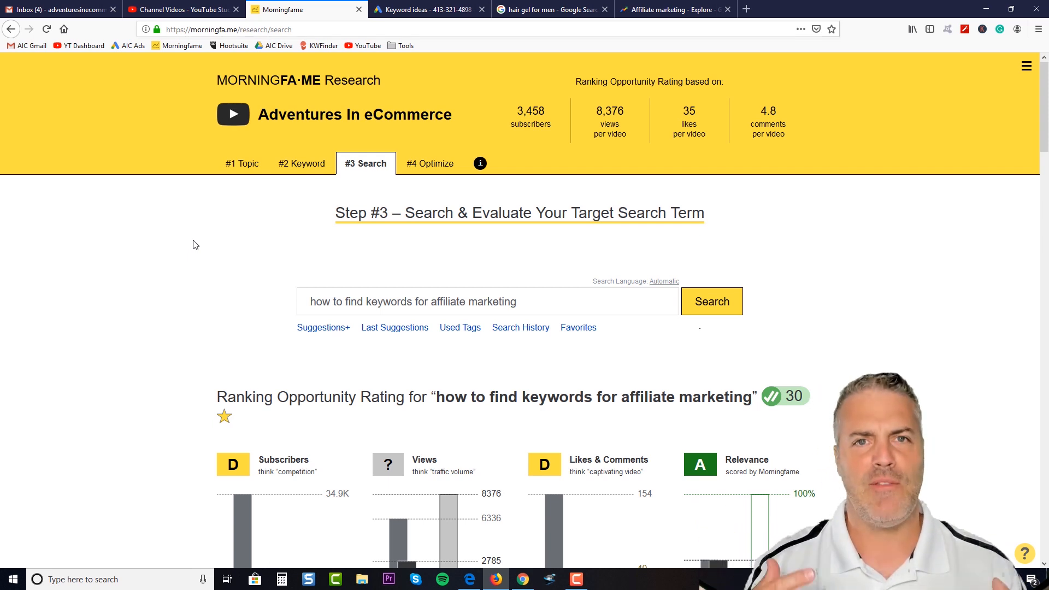
pyautogui.moveTo(237, 270)
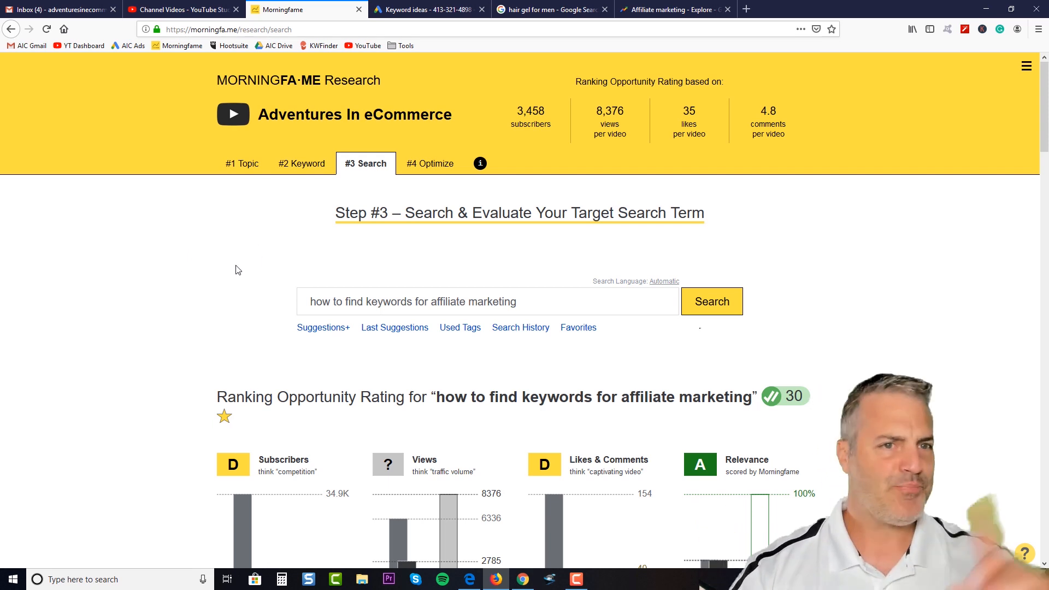
pyautogui.moveTo(237, 267)
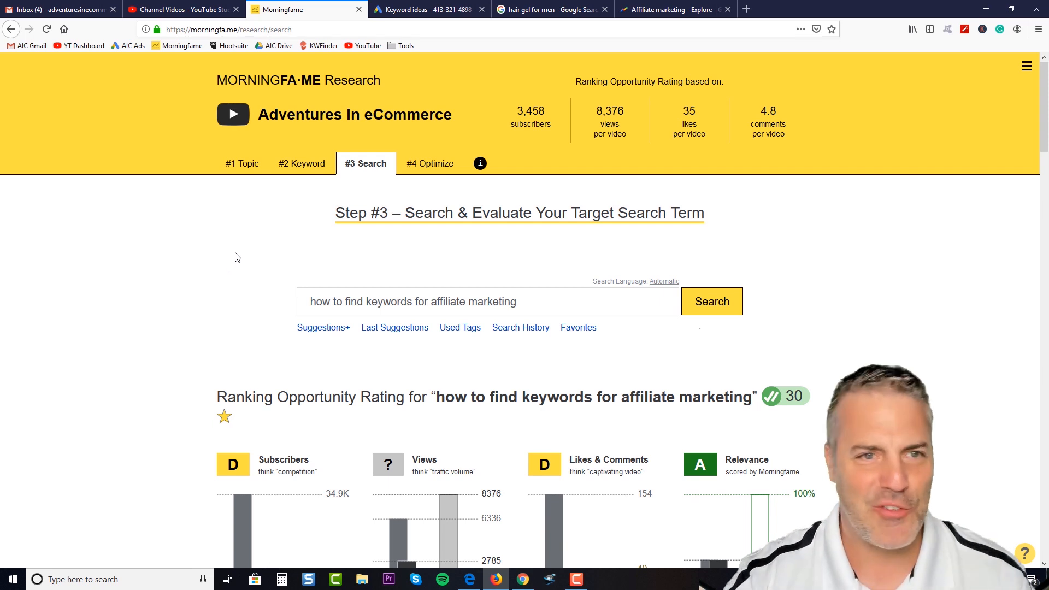
pyautogui.moveTo(198, 240)
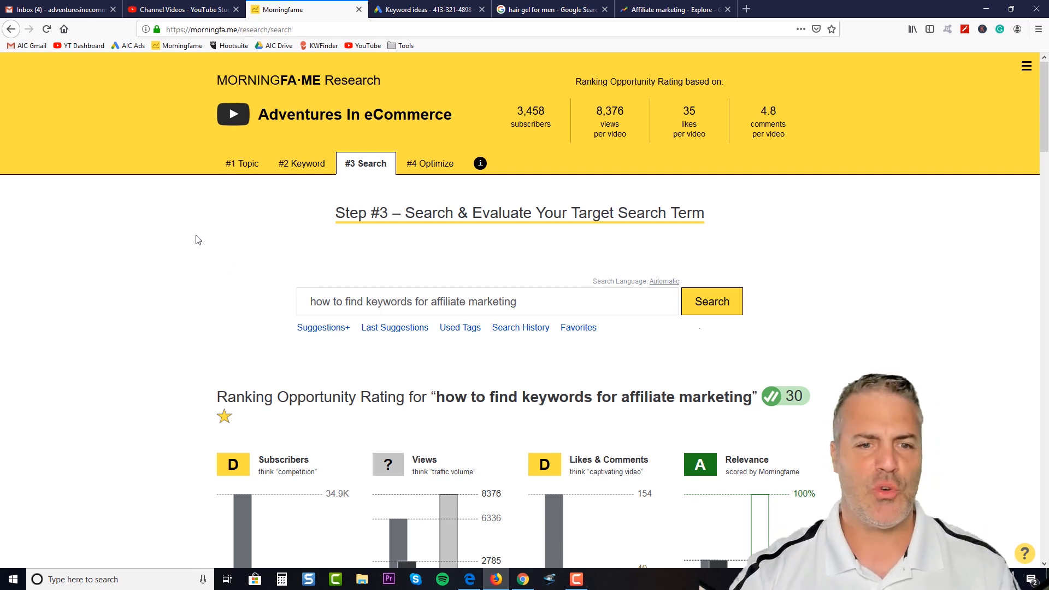
pyautogui.moveTo(201, 242)
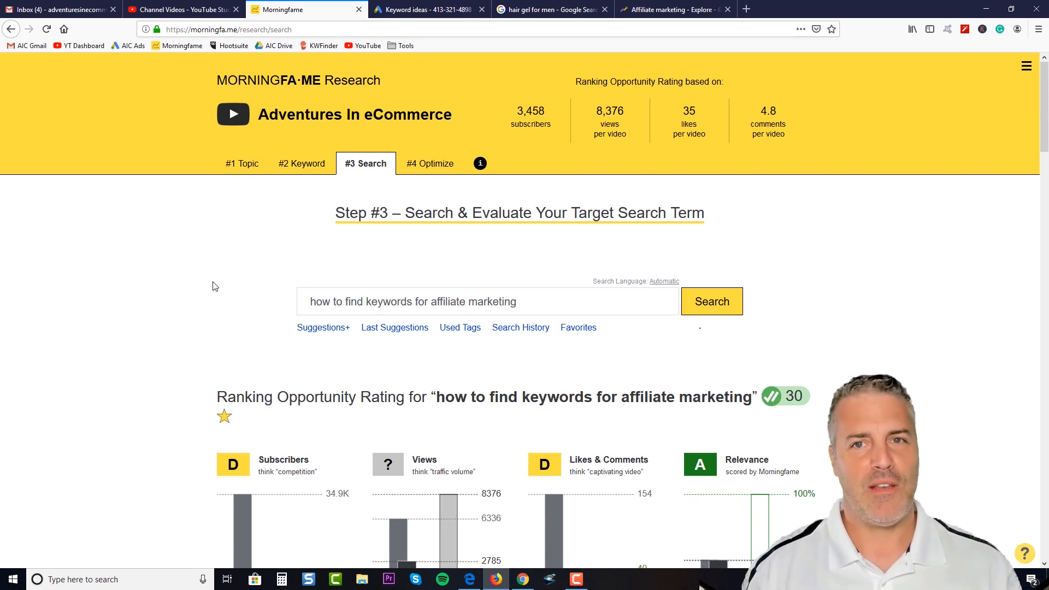
pyautogui.moveTo(191, 225)
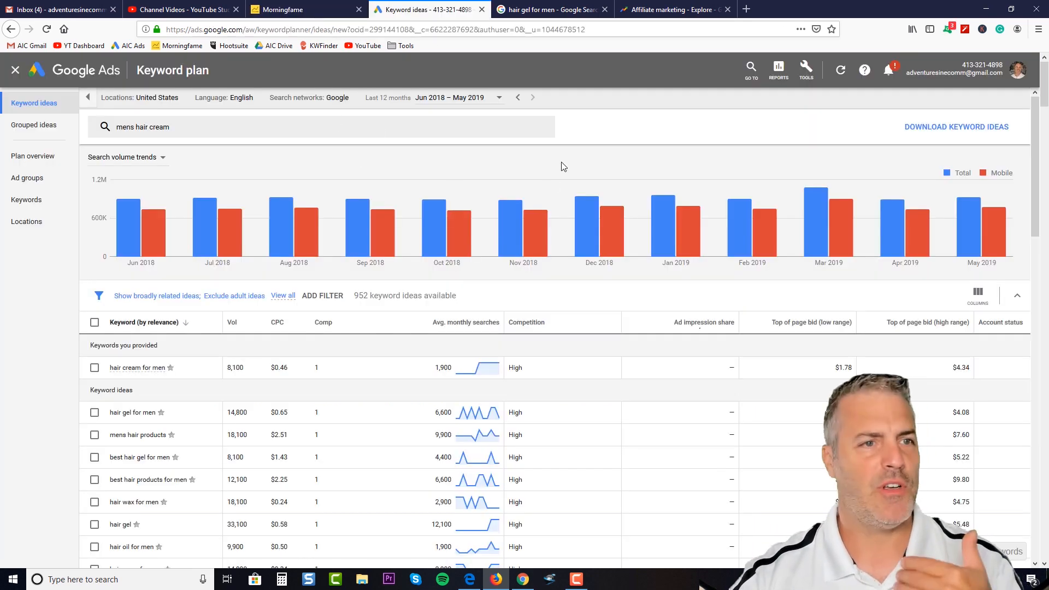
pyautogui.moveTo(591, 133)
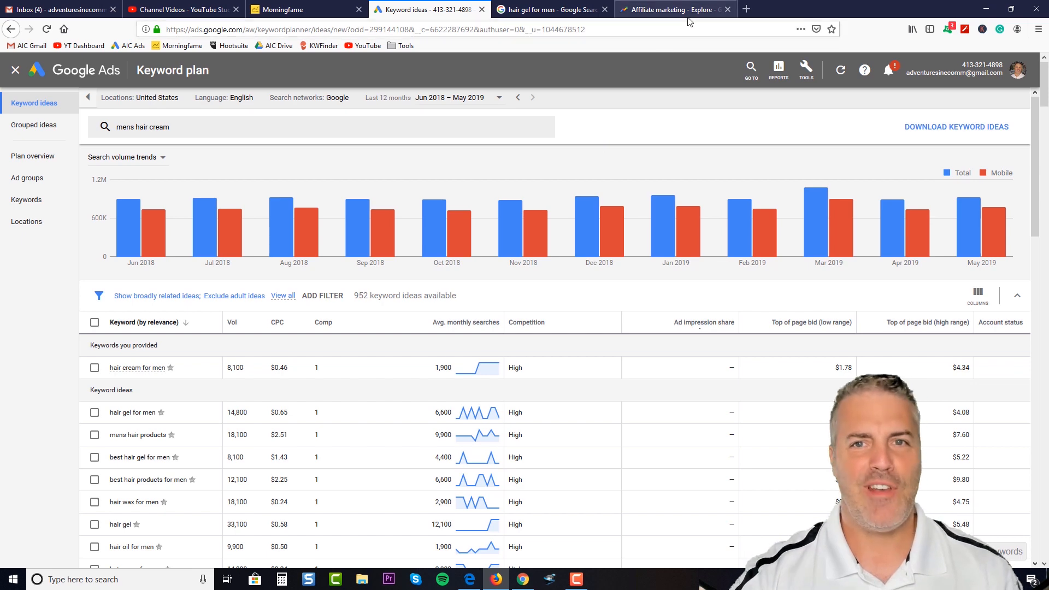
pyautogui.moveTo(747, 10)
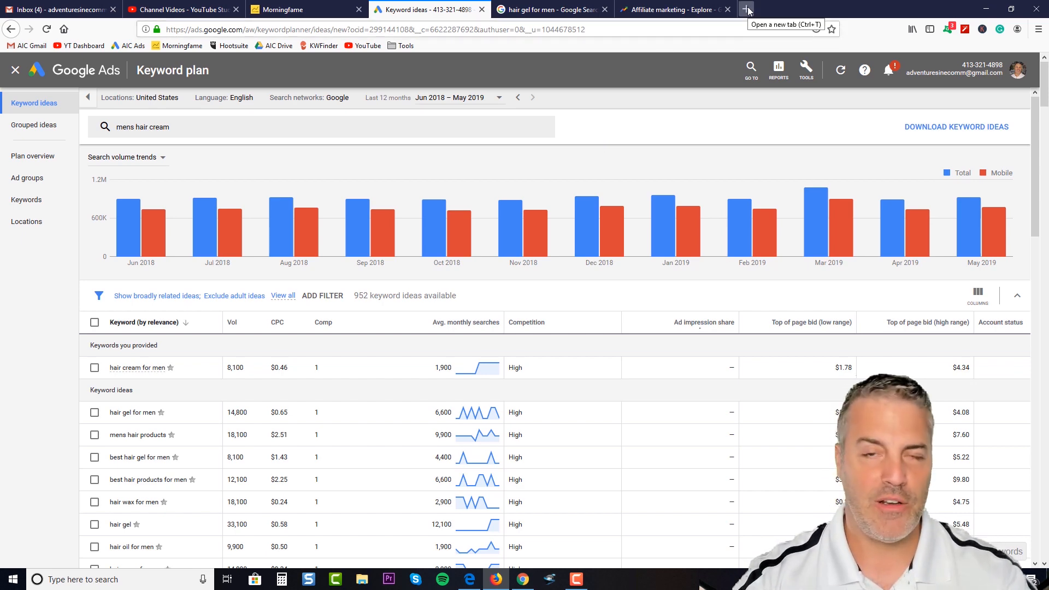
pyautogui.click(746, 9)
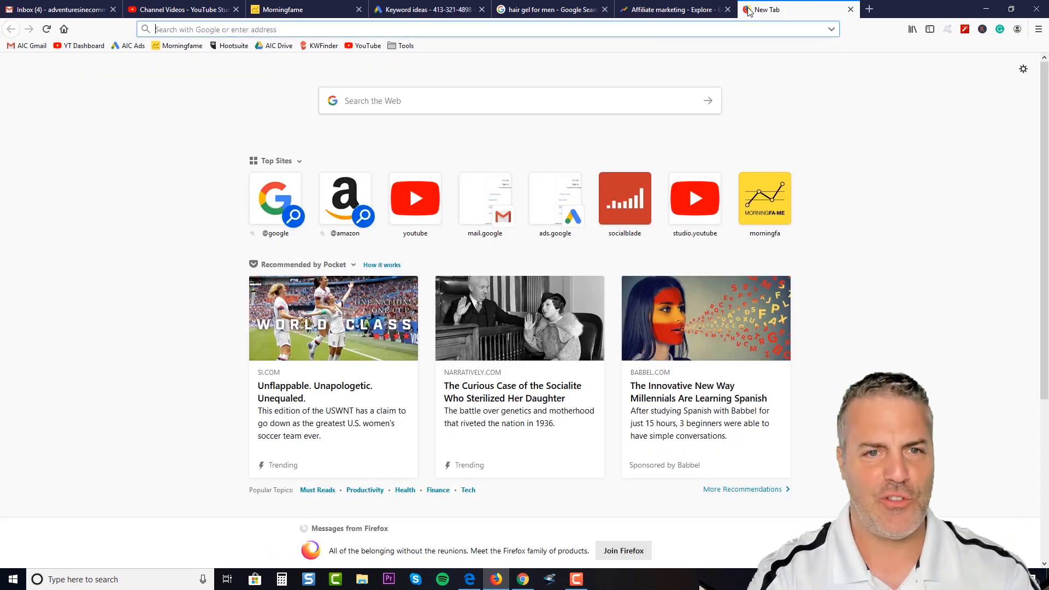
pyautogui.write('keywords+everywhere')
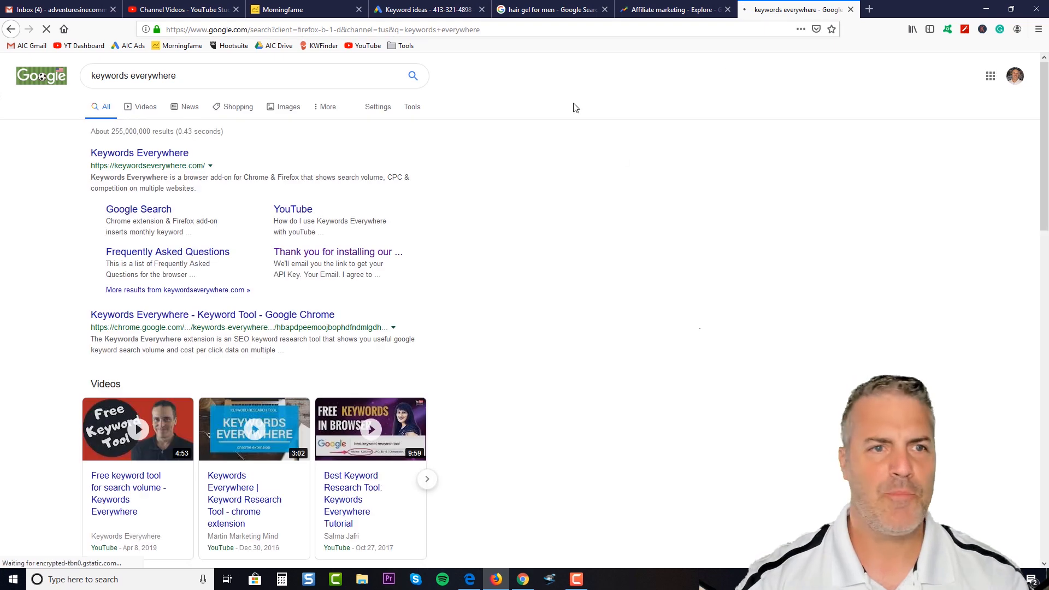
pyautogui.click(138, 153)
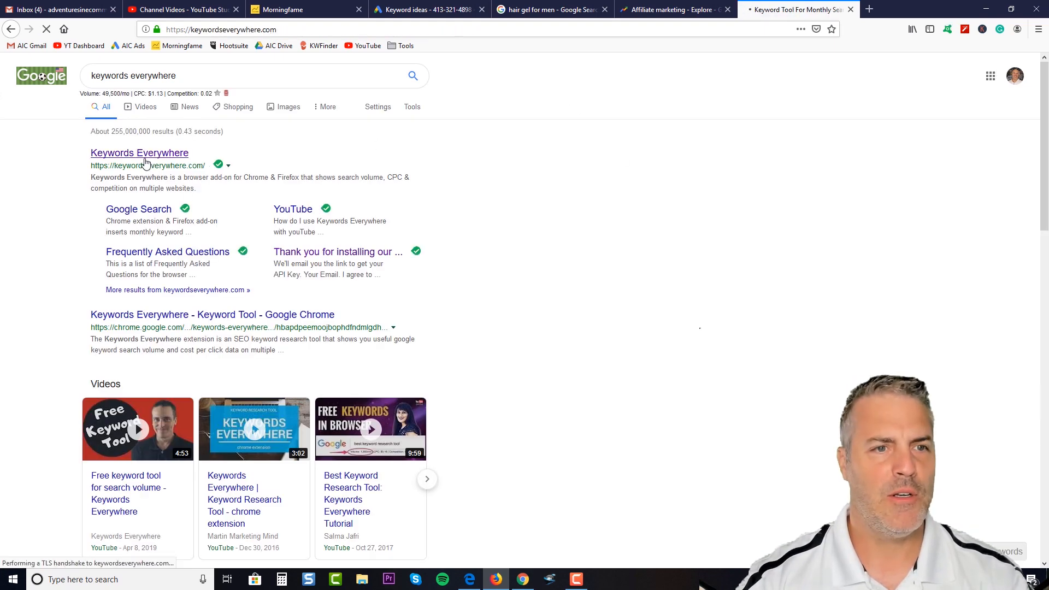
pyautogui.click(139, 153)
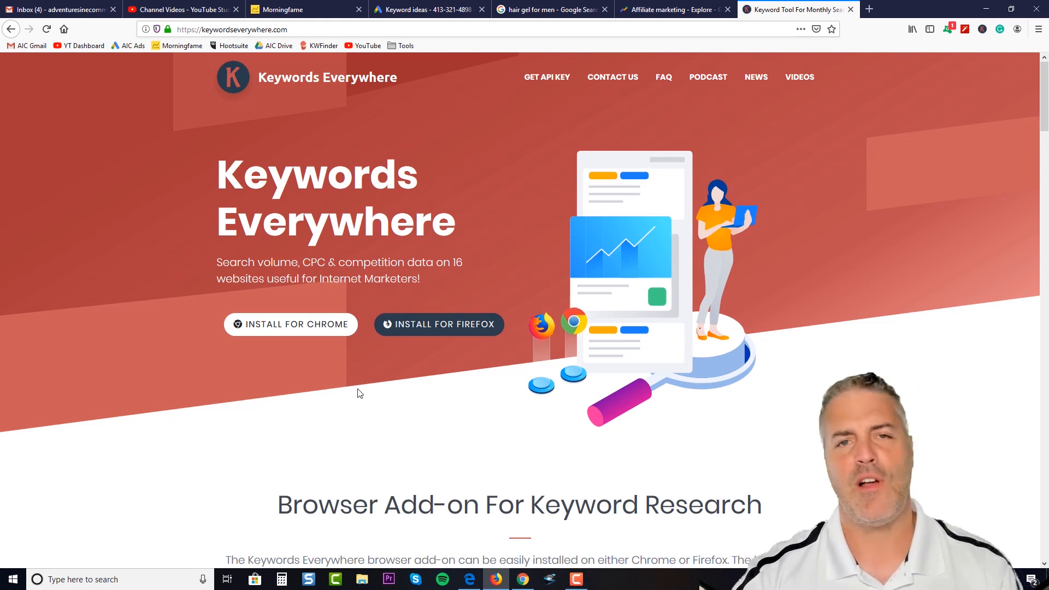
pyautogui.moveTo(387, 133)
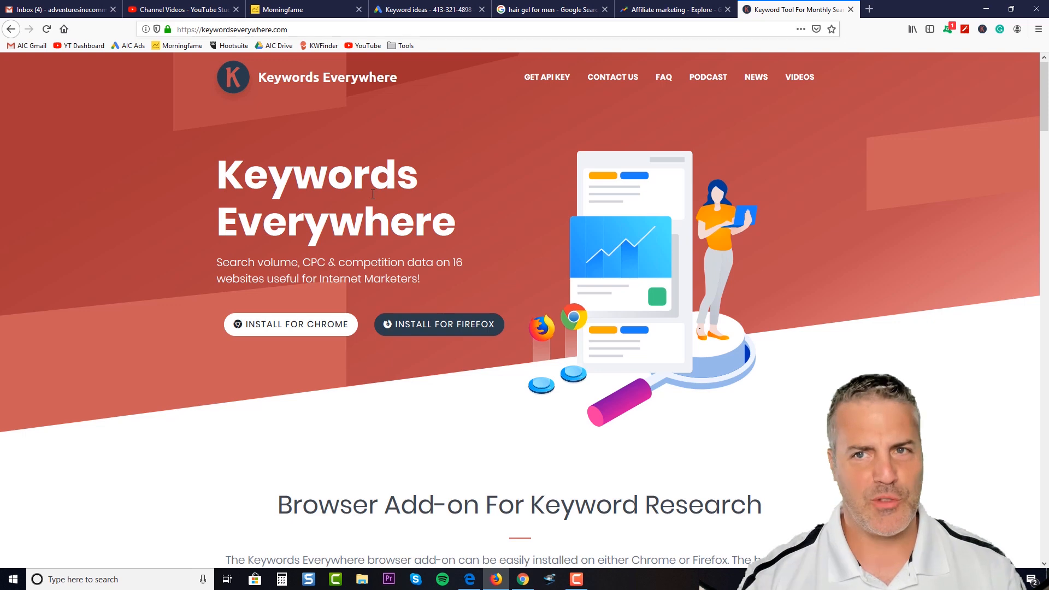
pyautogui.moveTo(442, 256)
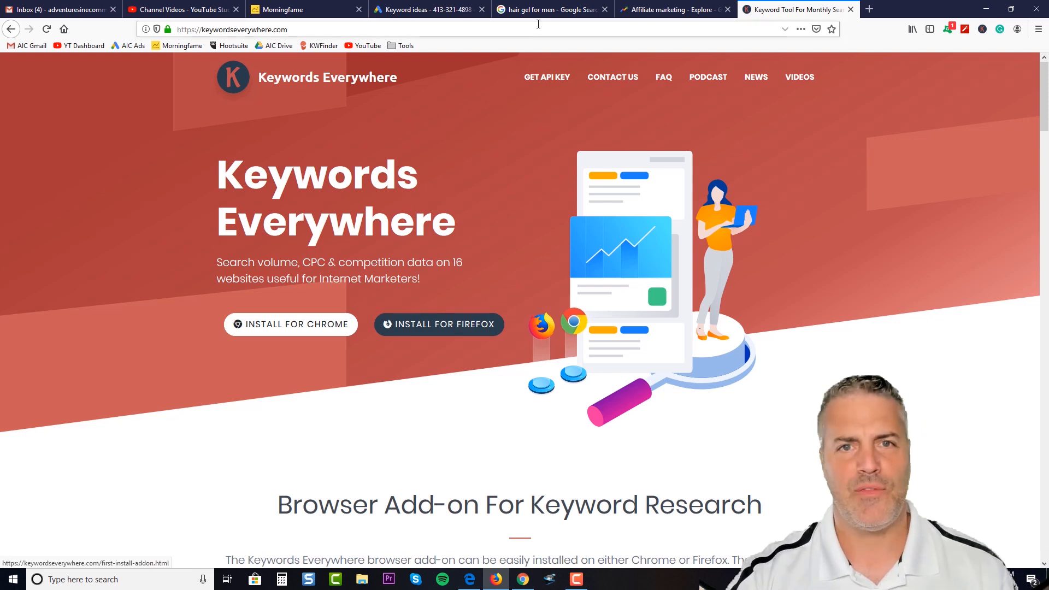
pyautogui.click(548, 10)
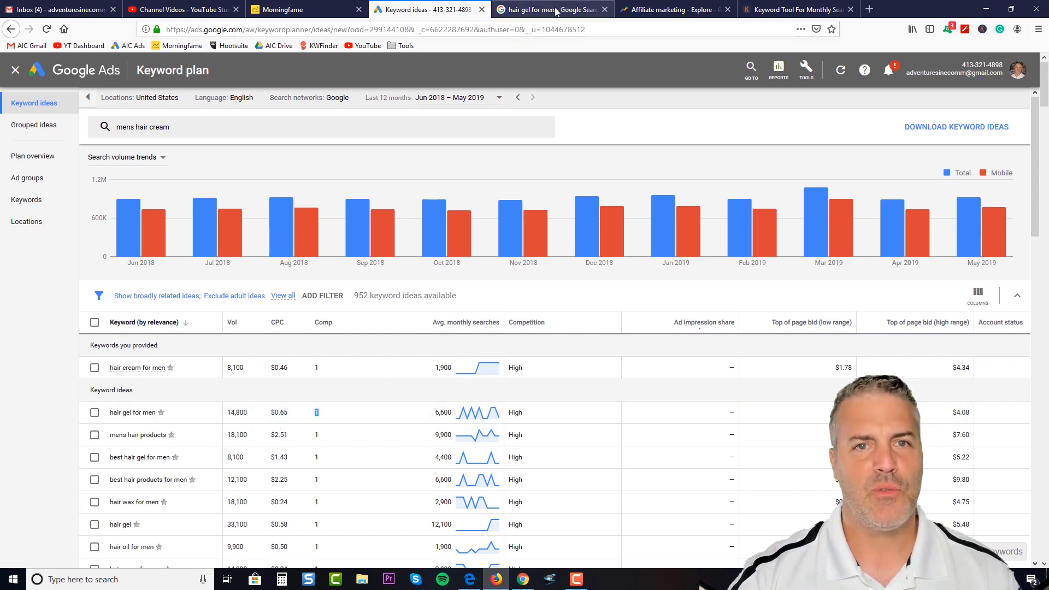
# Return to the 'hair gel for men' Google tab and replace the query with 'camping'.
pyautogui.click(549, 9)
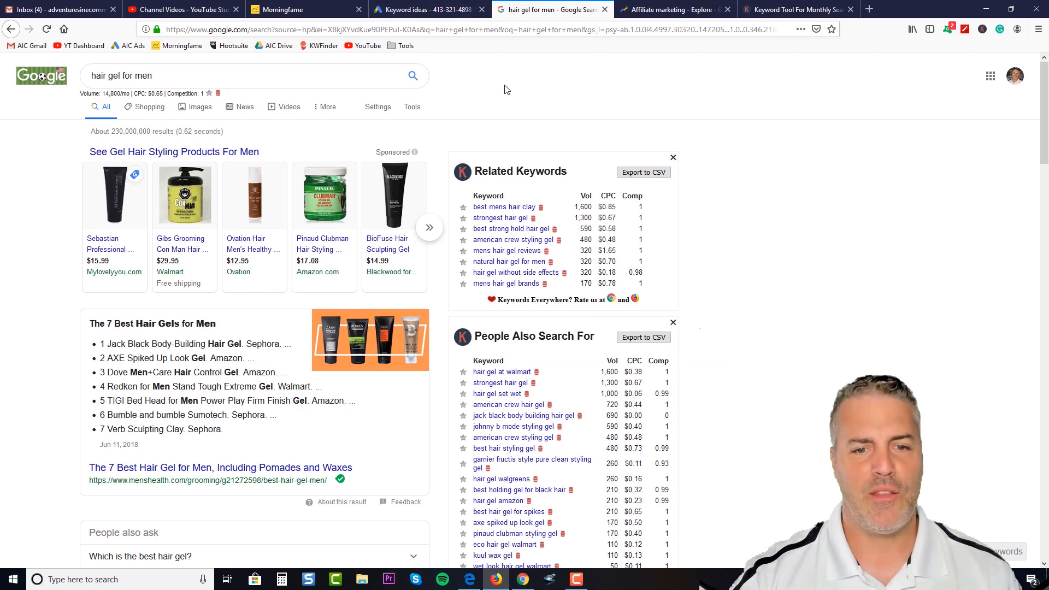
pyautogui.moveTo(469, 86)
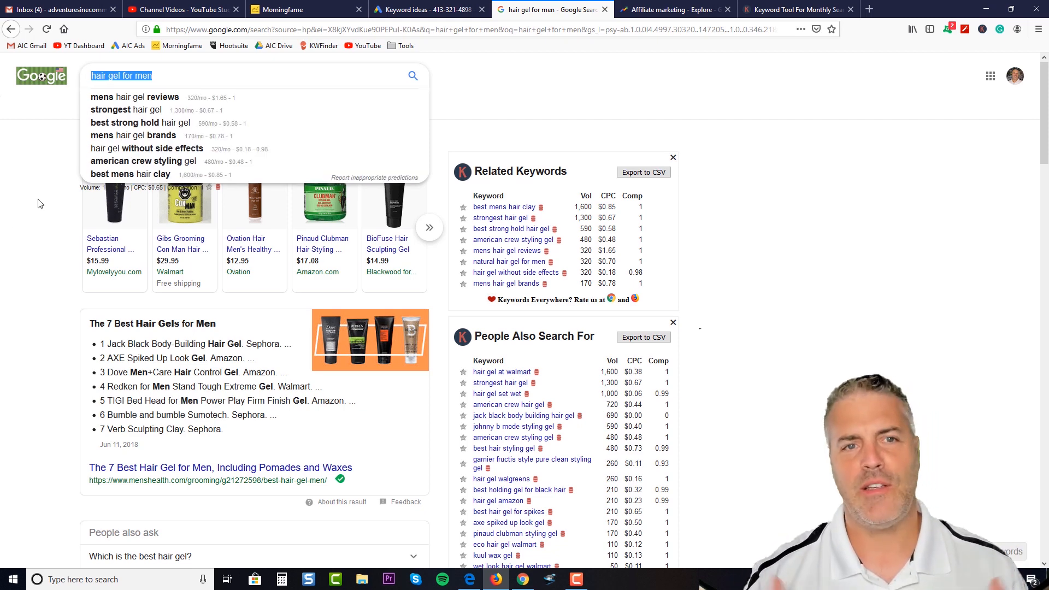
pyautogui.moveTo(29, 226)
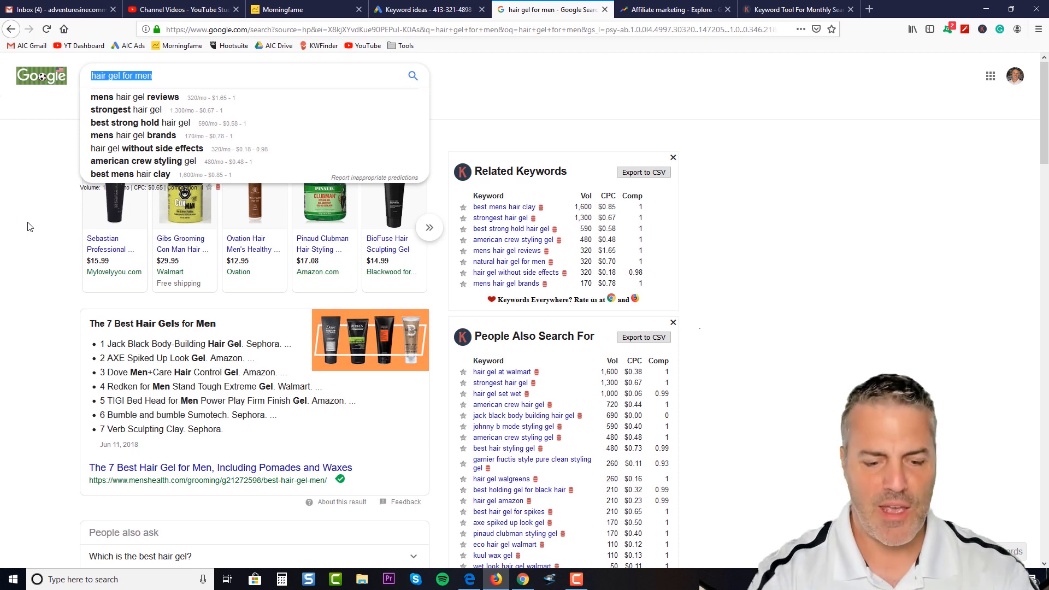
pyautogui.write('camp')
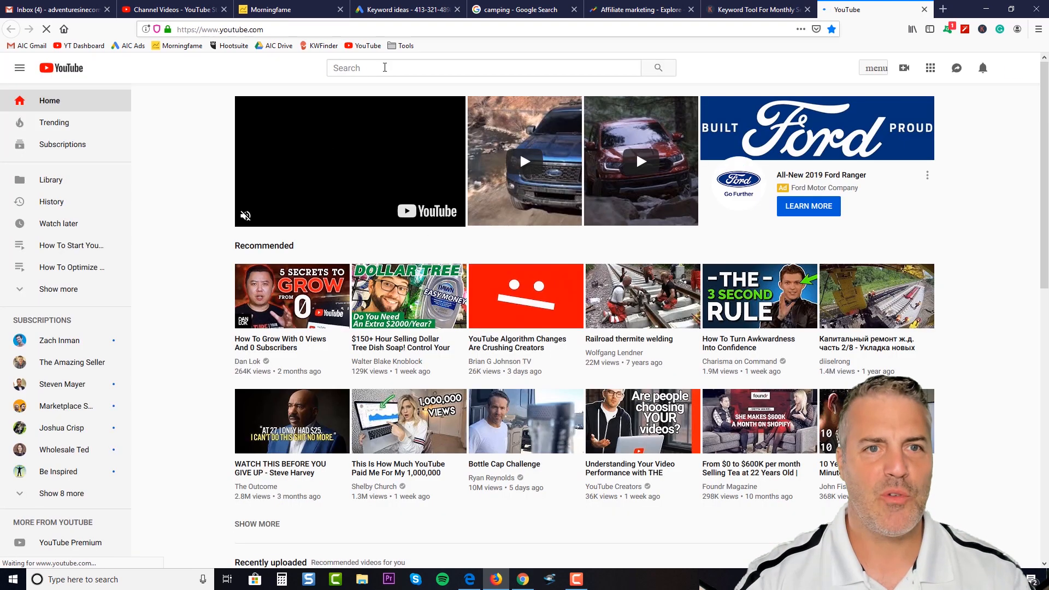
# Enter 'how to find keywords for' in YouTube search and view the autocomplete suggestions with volumes.
pyautogui.write('how to find k')
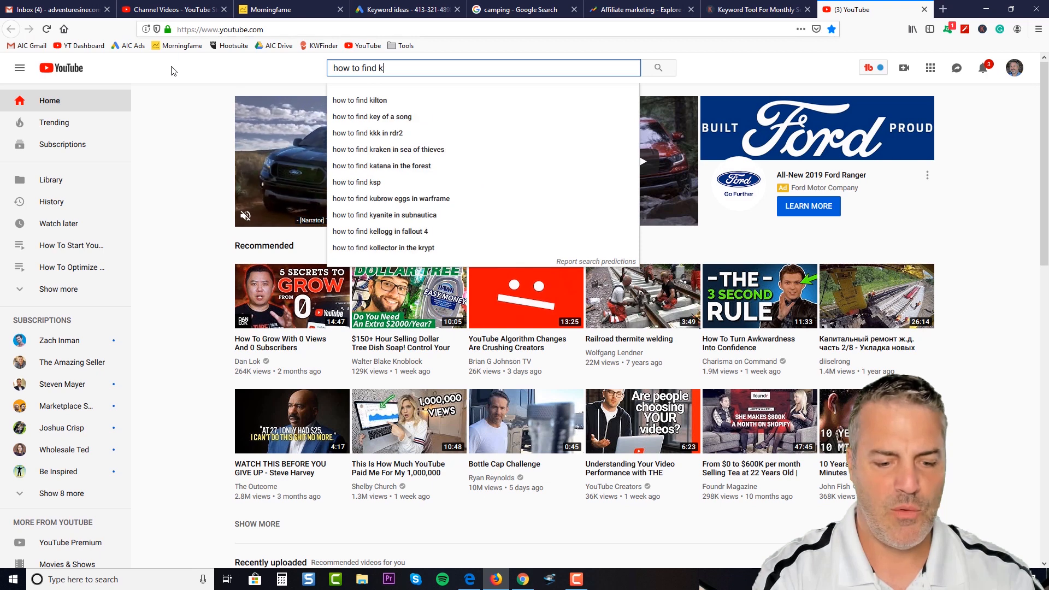
pyautogui.write('eywords for')
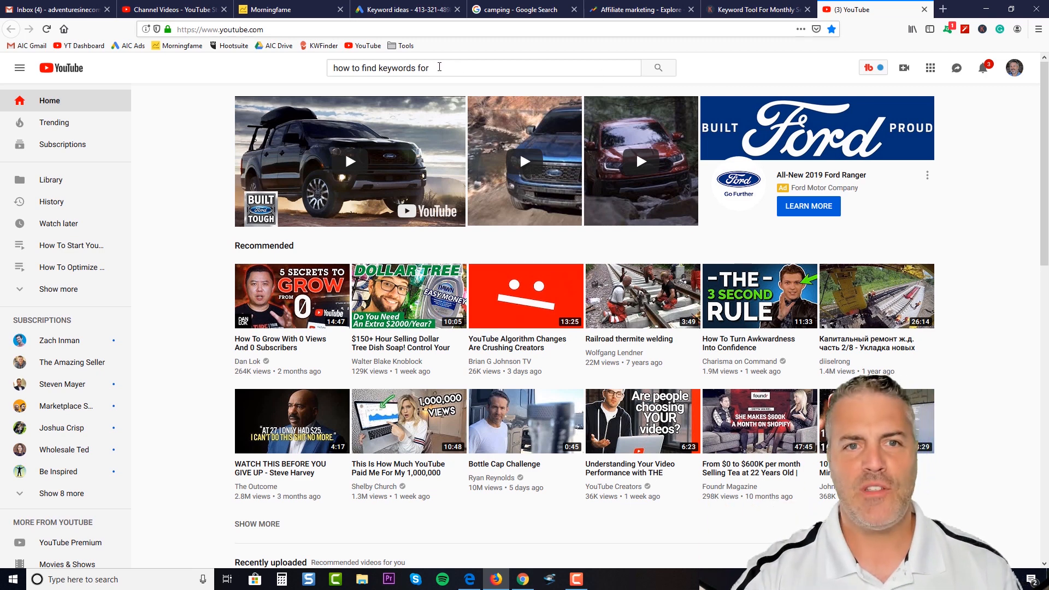
pyautogui.click(469, 67)
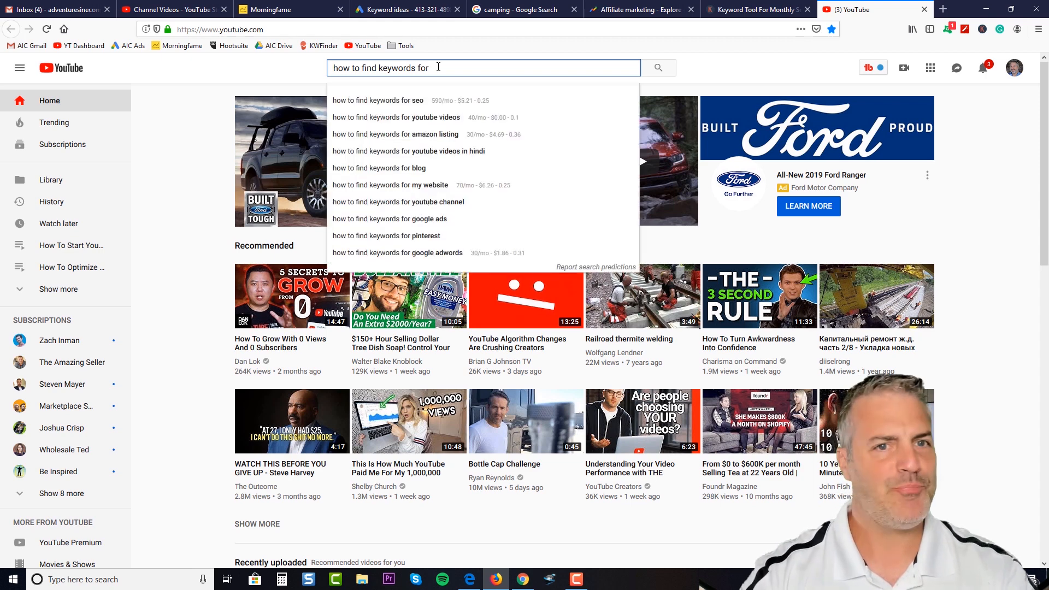
pyautogui.moveTo(356, 93)
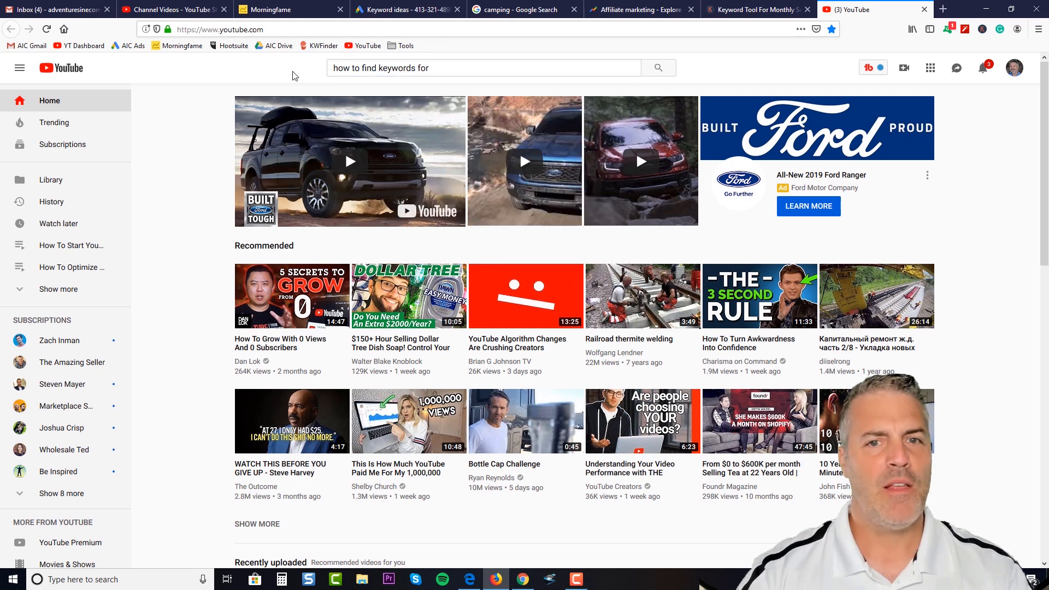
pyautogui.click(481, 68)
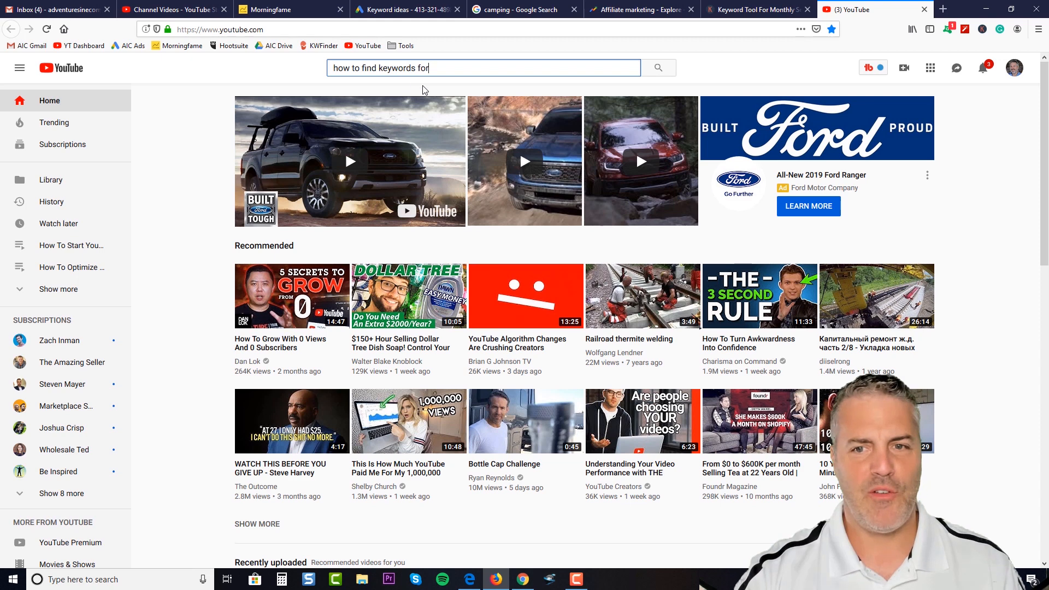
pyautogui.moveTo(197, 82)
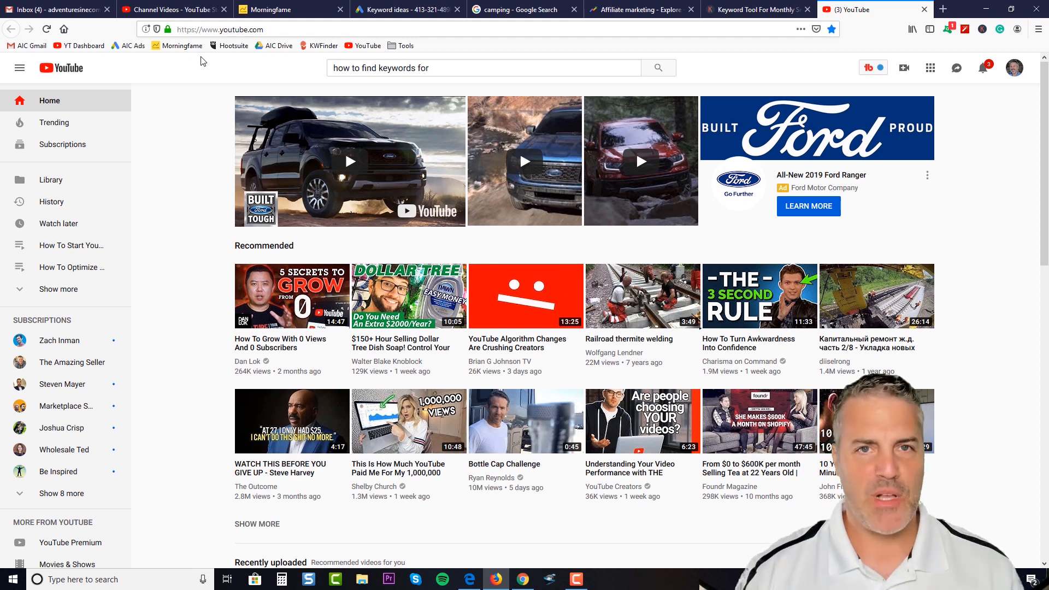
pyautogui.moveTo(181, 74)
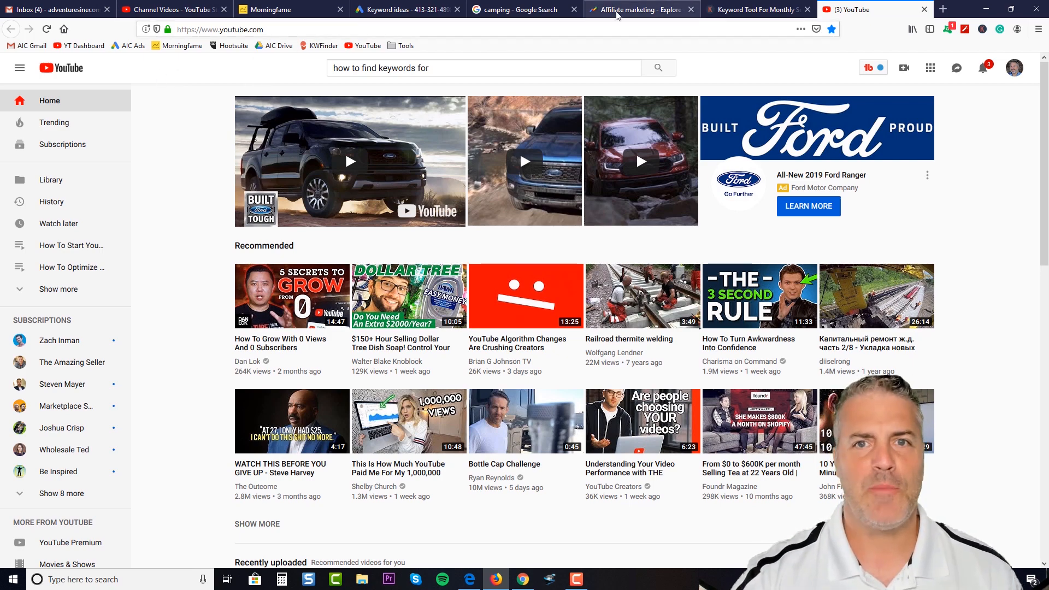
# Return to the camping Google tab to view 'camping checklist' autocomplete suggestions with volumes.
pyautogui.click(523, 10)
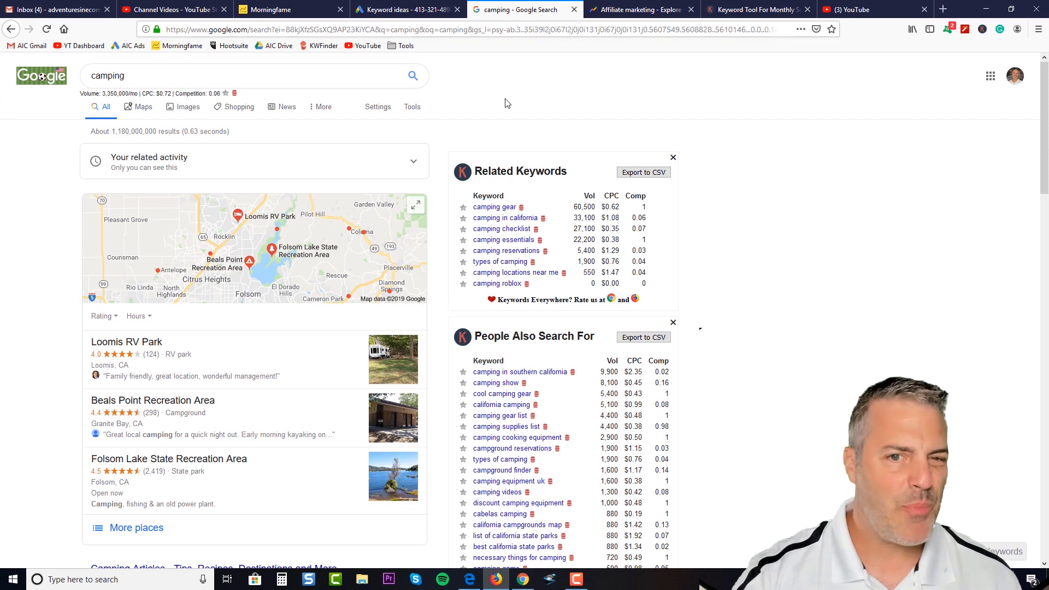
pyautogui.moveTo(484, 163)
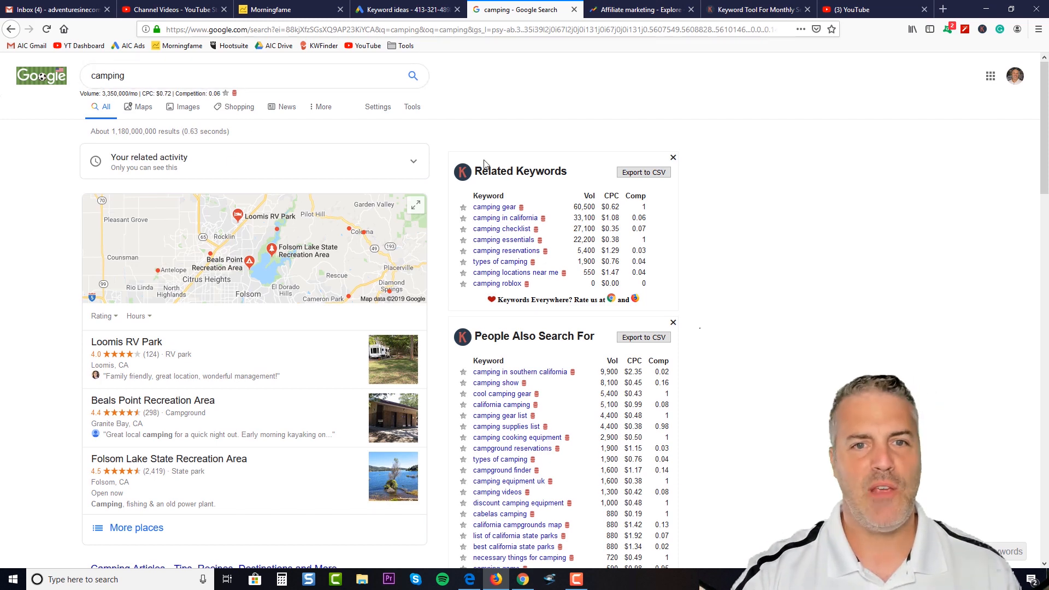
pyautogui.moveTo(494, 207)
pyautogui.write(' checklist')
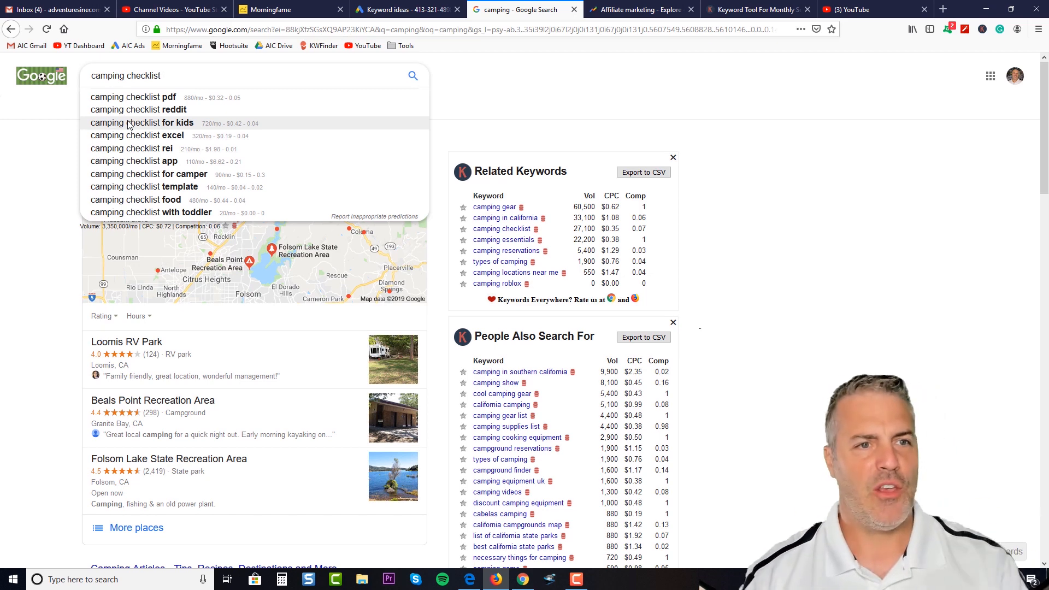
# Search the exact phrase "camping checklist for kids", showing about 195,000 results.
pyautogui.click(142, 123)
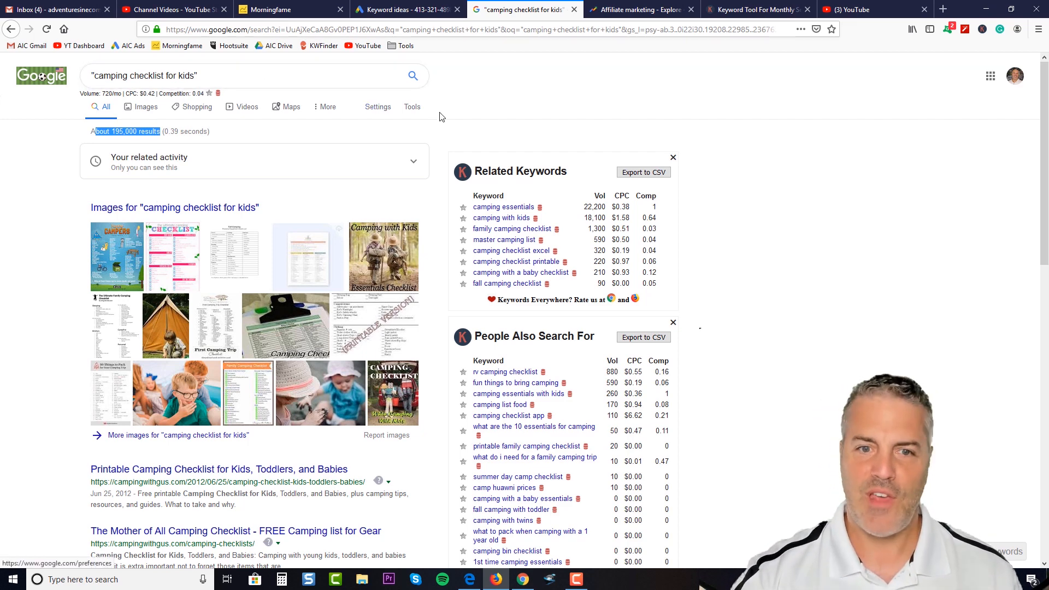
pyautogui.moveTo(735, 213)
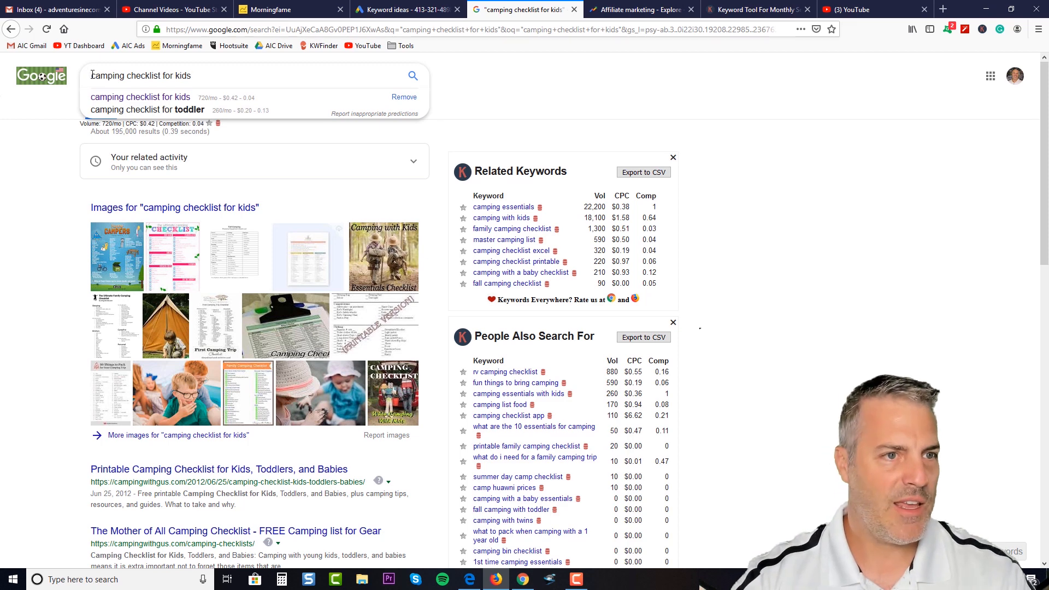
pyautogui.moveTo(189, 56)
pyautogui.write('intitle:')
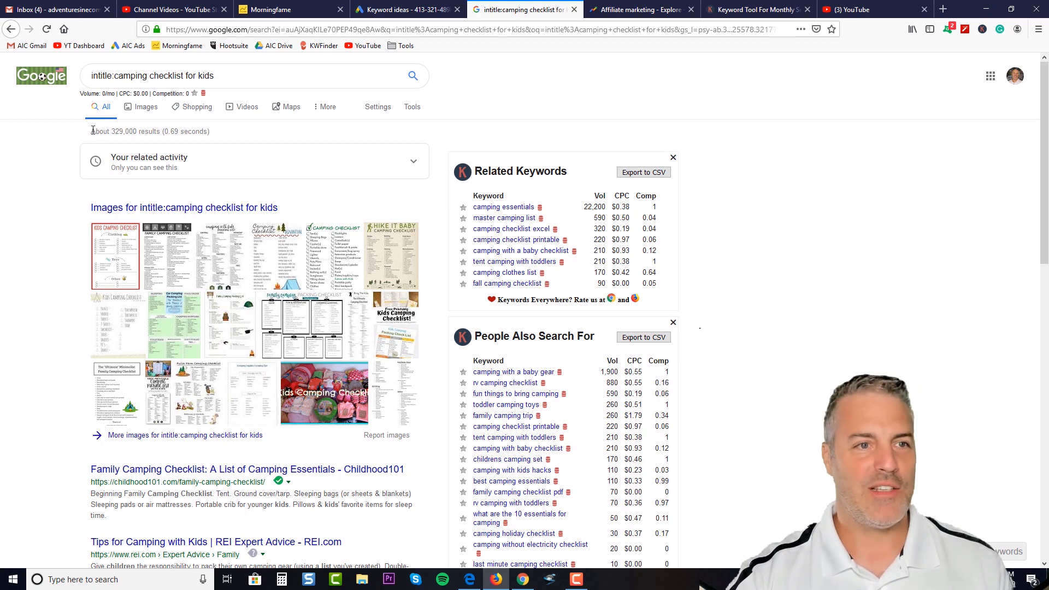
# Swap intitle: for inurl: on camping checklist for kids, giving about 104,000 results.
pyautogui.doubleClick(117, 131)
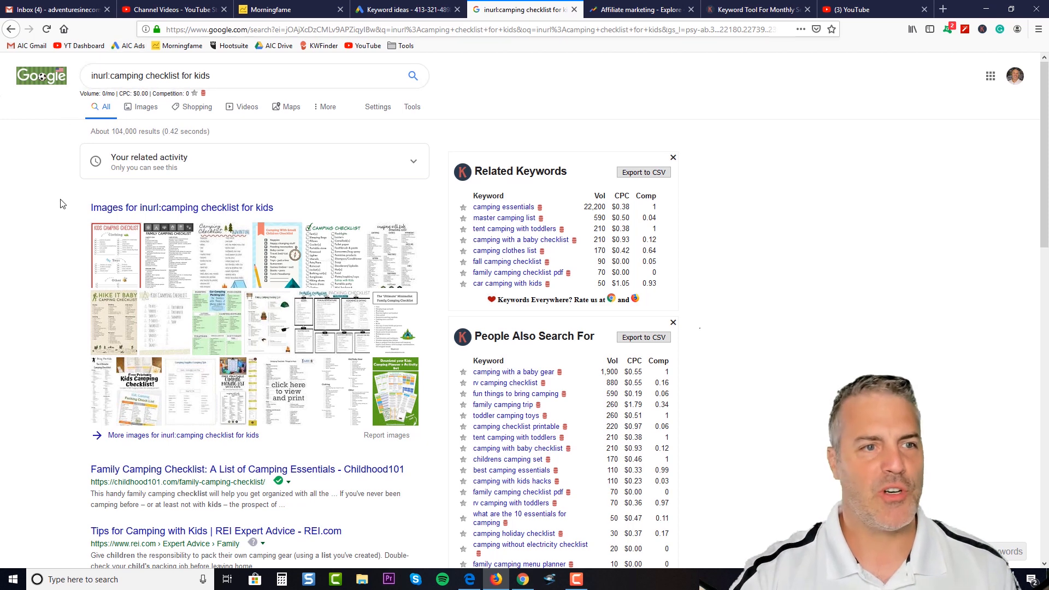
pyautogui.moveTo(52, 228)
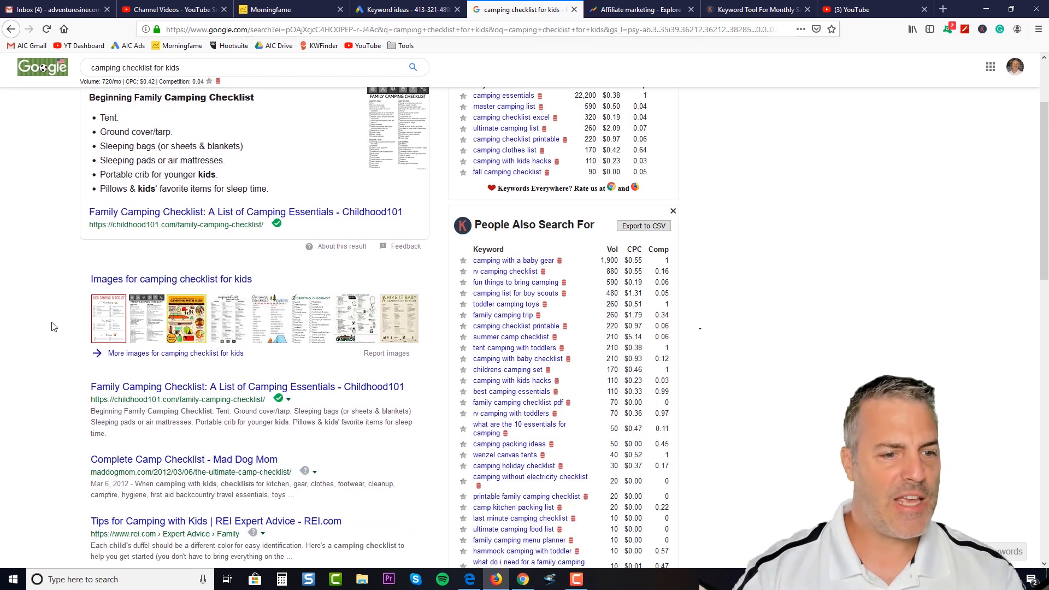
# Scroll through the plain camping checklist for kids results toward the Childhood101 article.
pyautogui.scroll(-3)
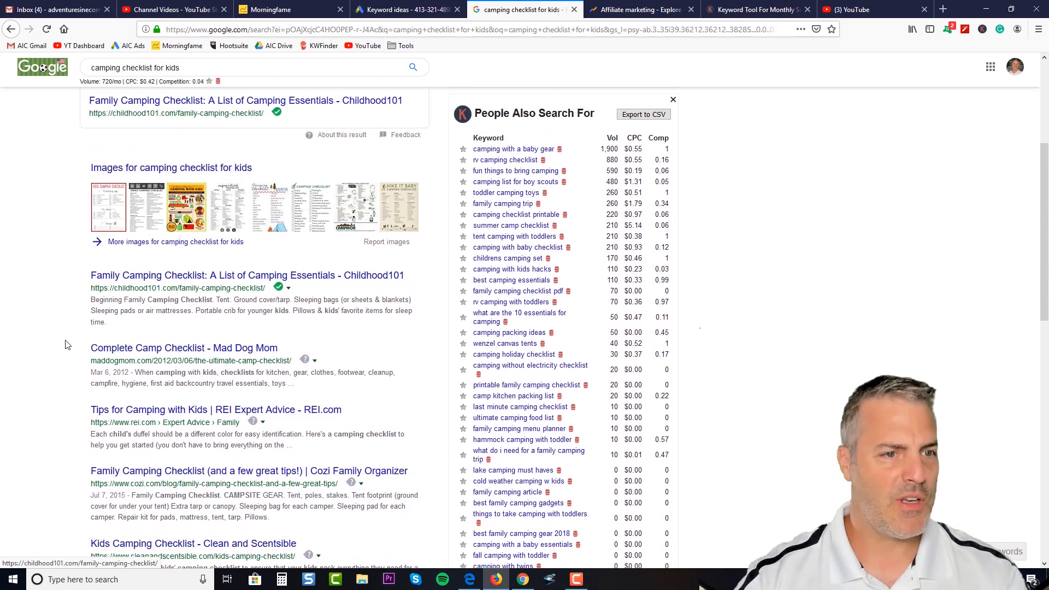
pyautogui.scroll(-3)
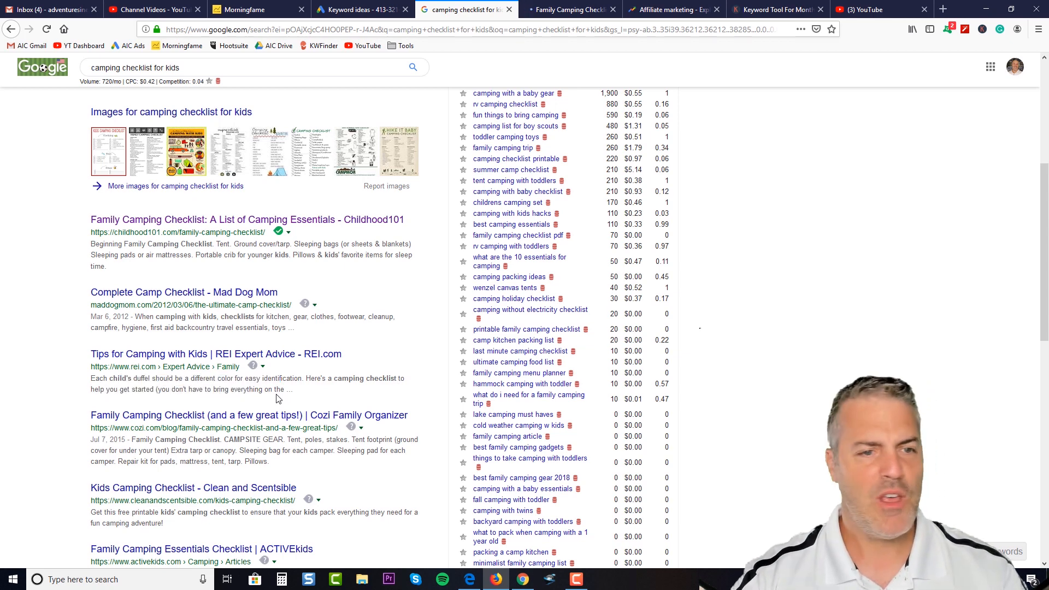
pyautogui.scroll(-3)
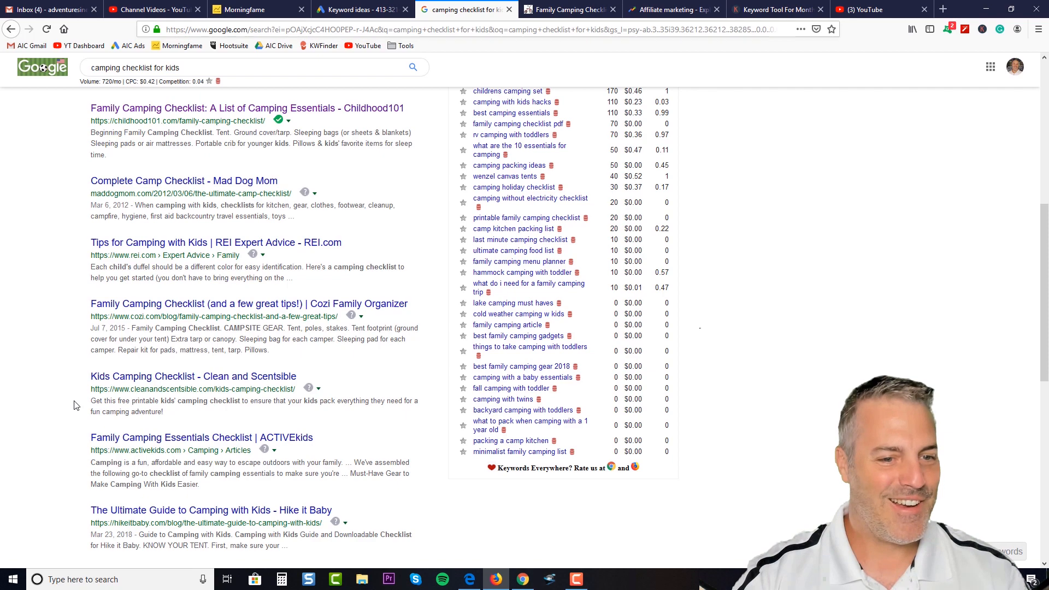
pyautogui.scroll(-3)
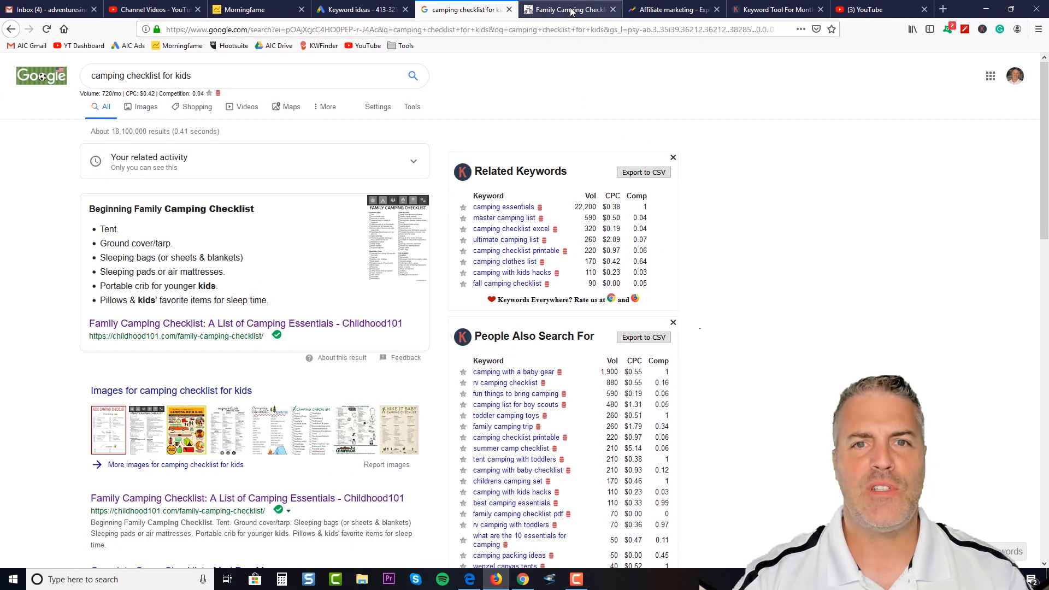
# Switch to the Childhood101 Family Camping Checklist tab and browse its tips and printable checklist.
pyautogui.click(568, 10)
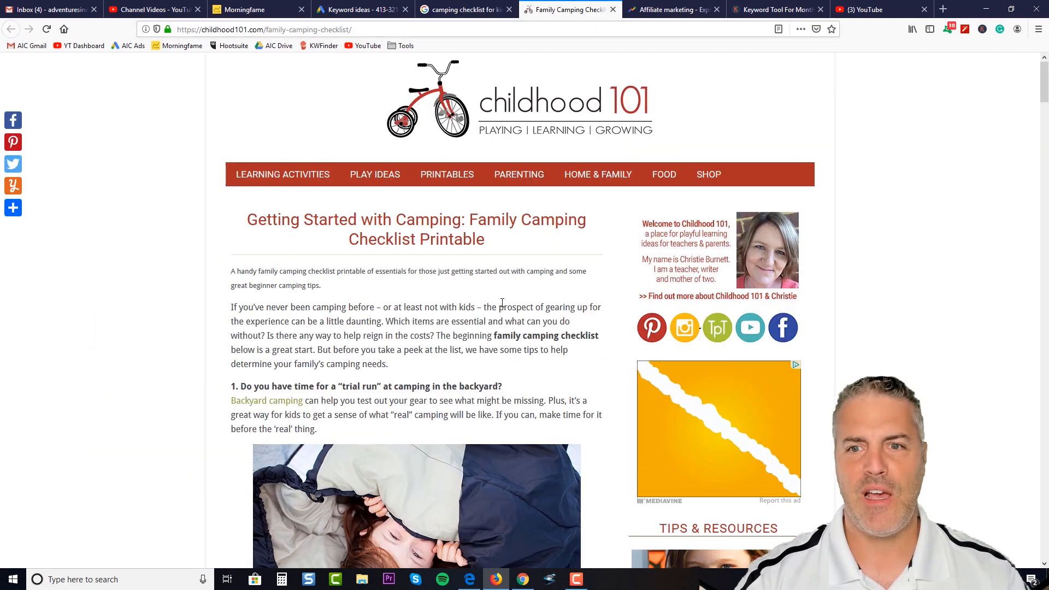
pyautogui.scroll(-3)
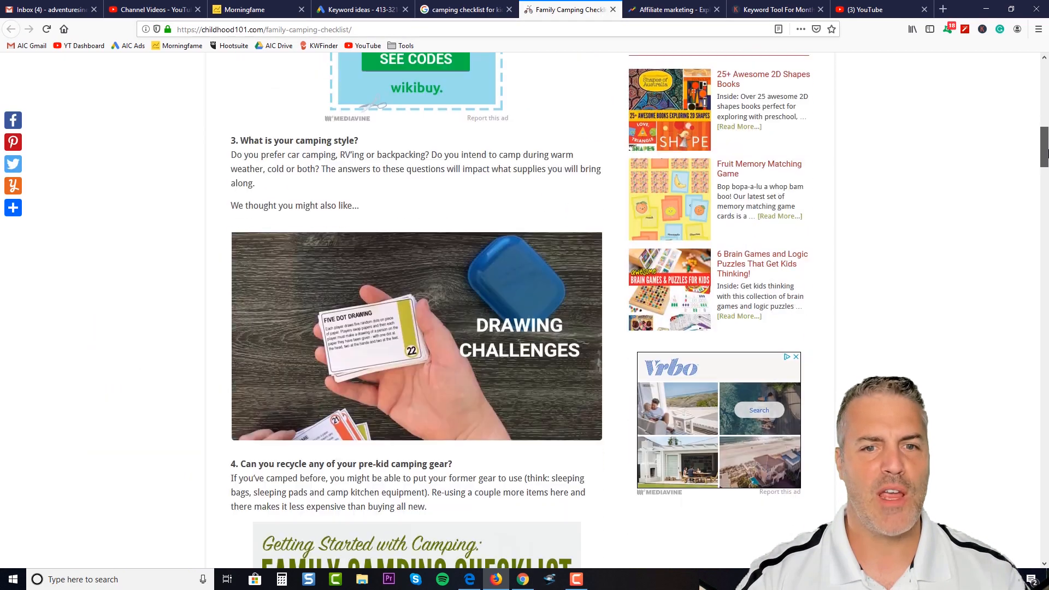
pyautogui.scroll(-3)
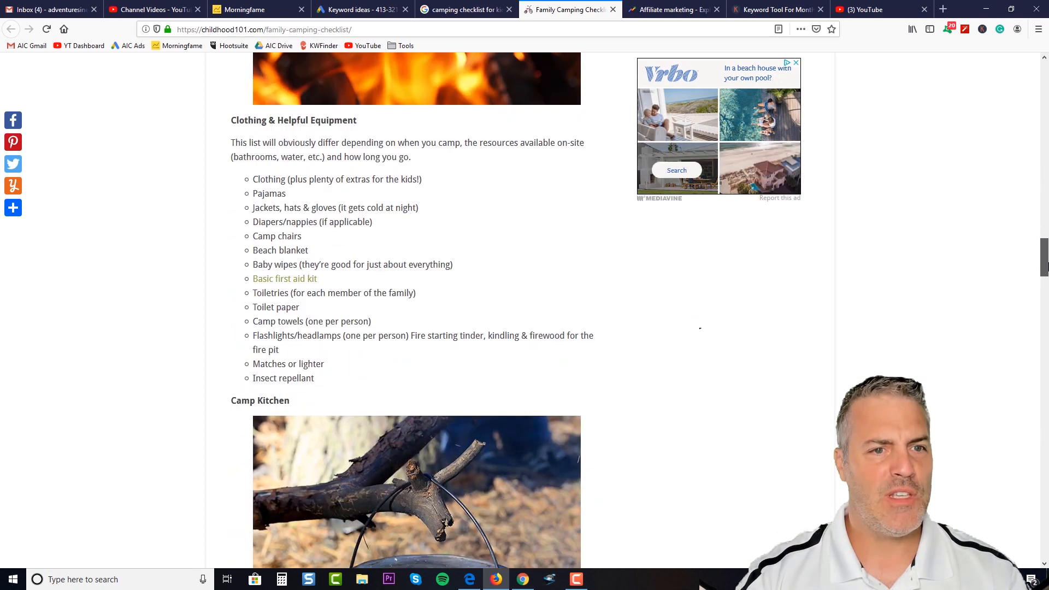
pyautogui.scroll(-3)
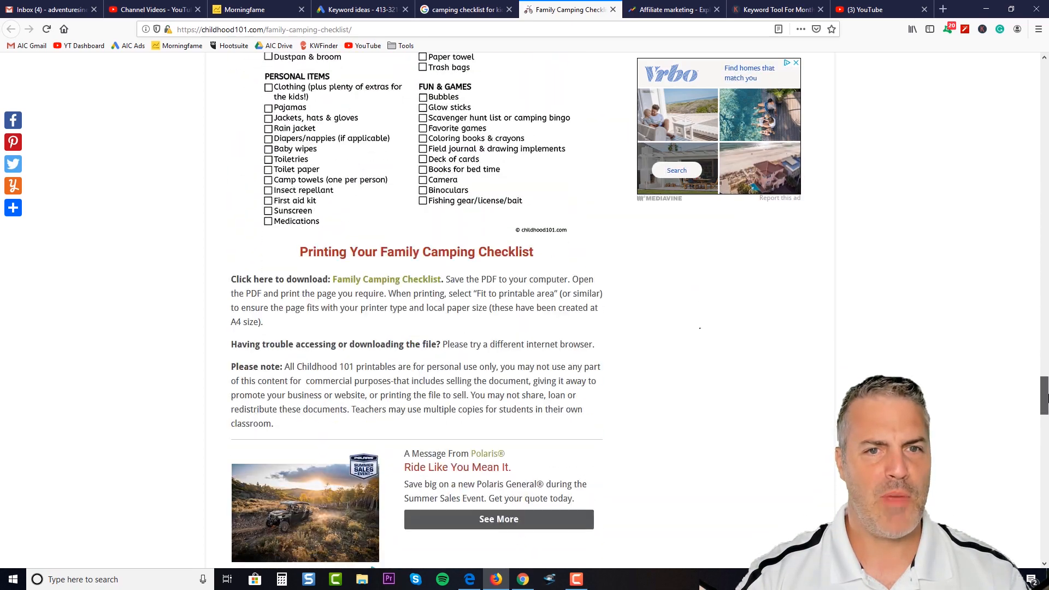
pyautogui.scroll(3)
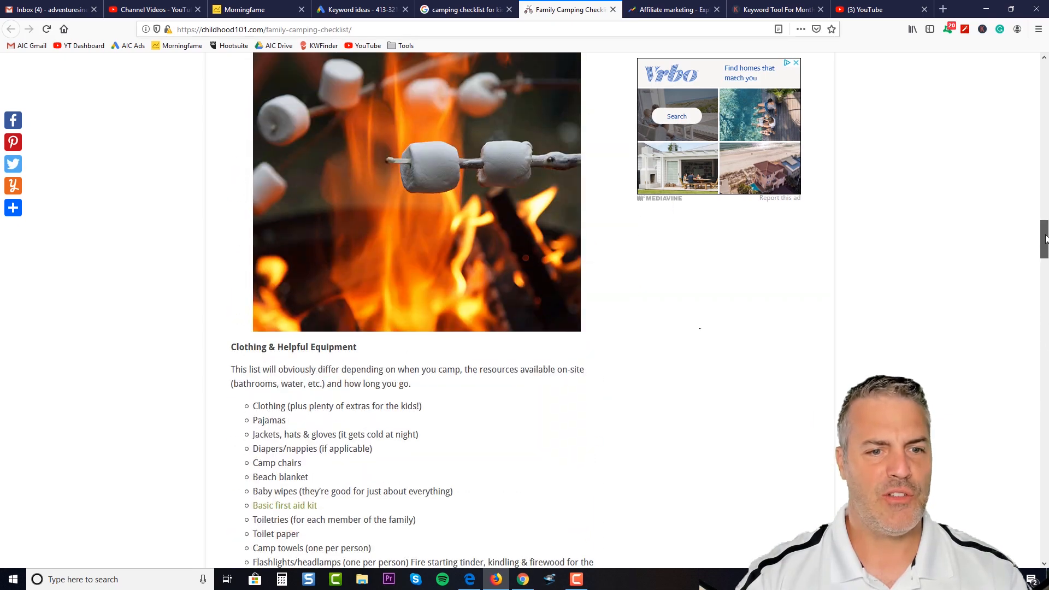
pyautogui.scroll(3)
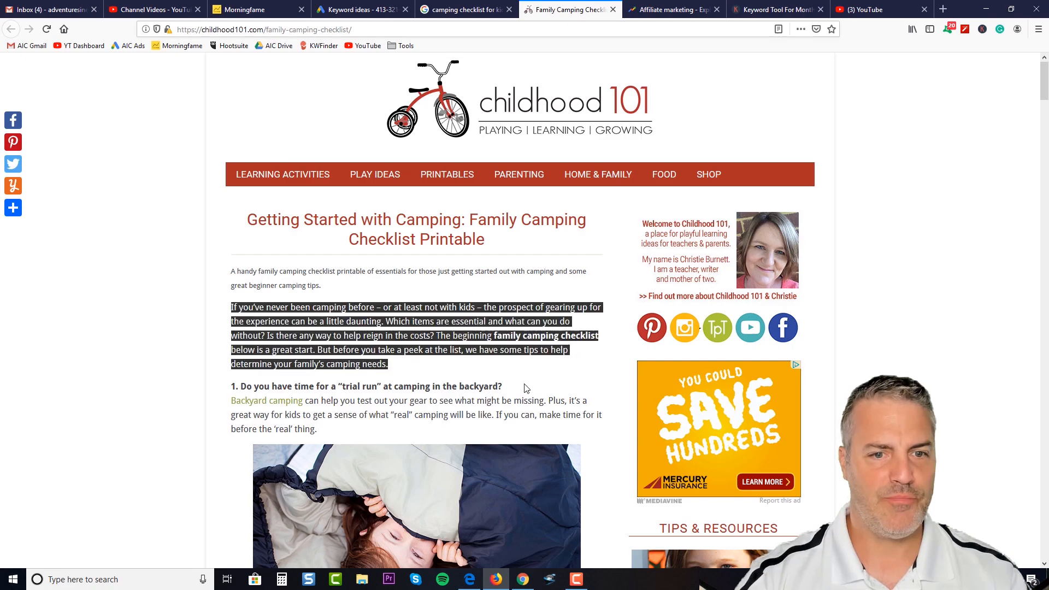
pyautogui.scroll(-3)
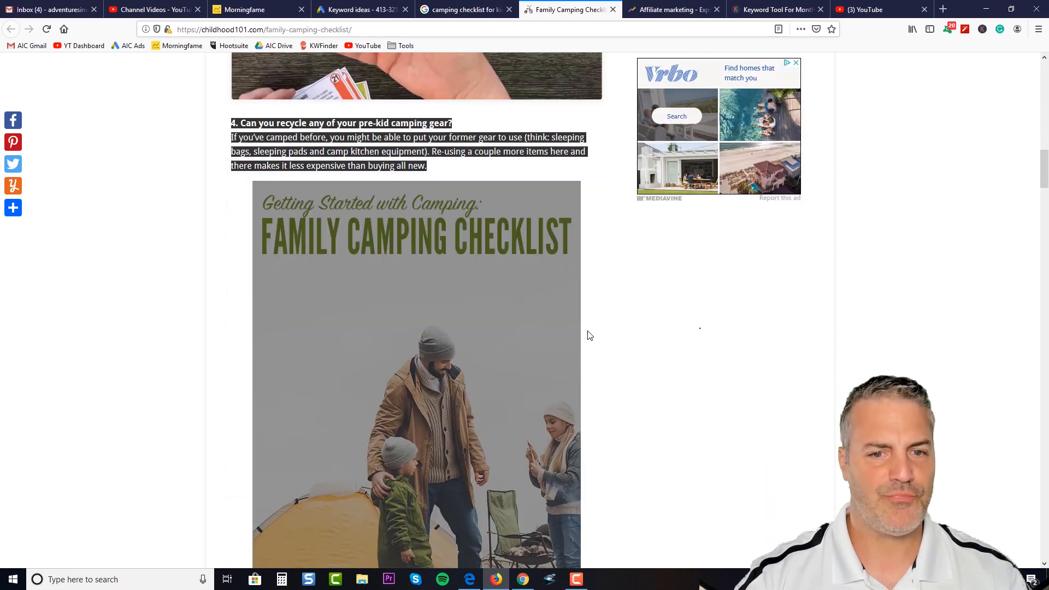
pyautogui.scroll(-3)
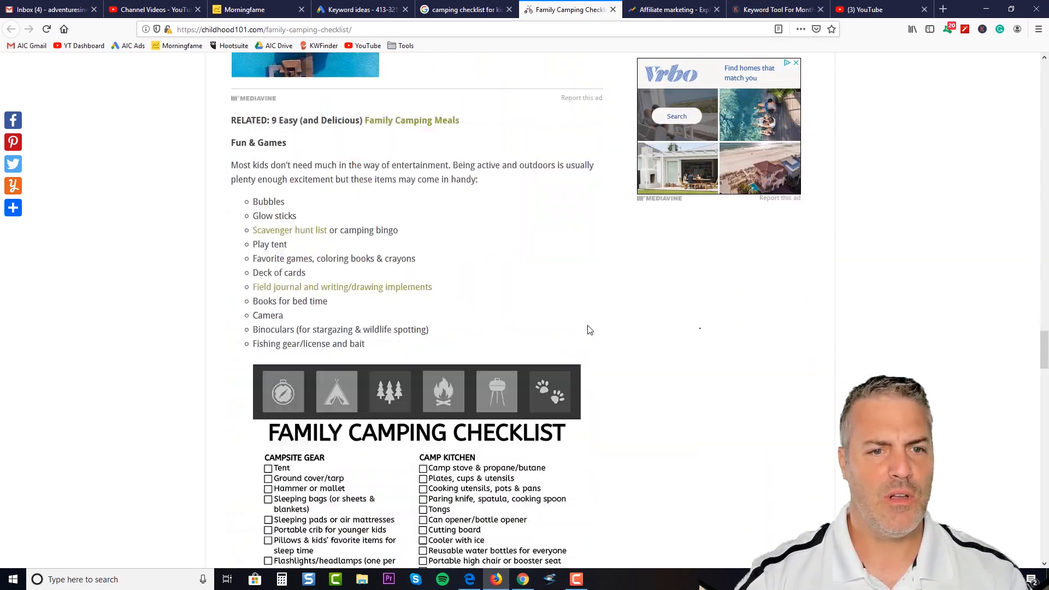
pyautogui.scroll(-3)
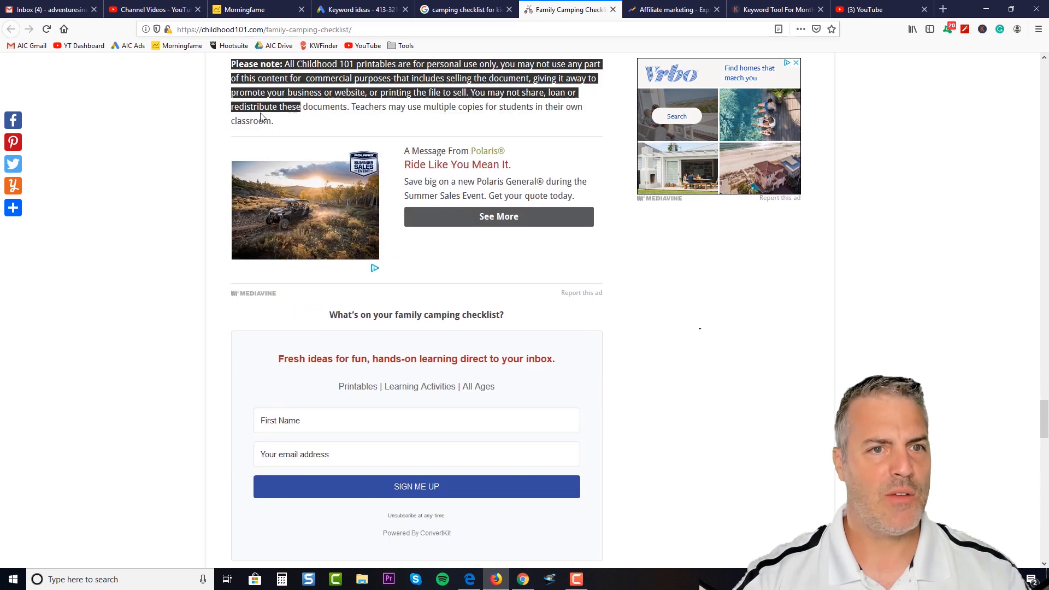
pyautogui.rightClick(268, 117)
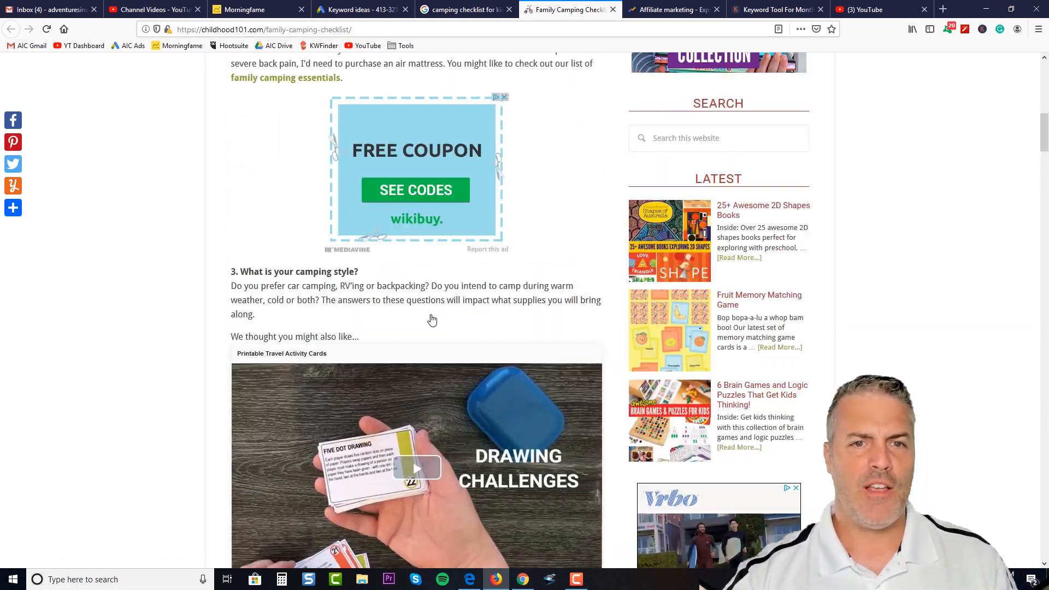
pyautogui.scroll(3)
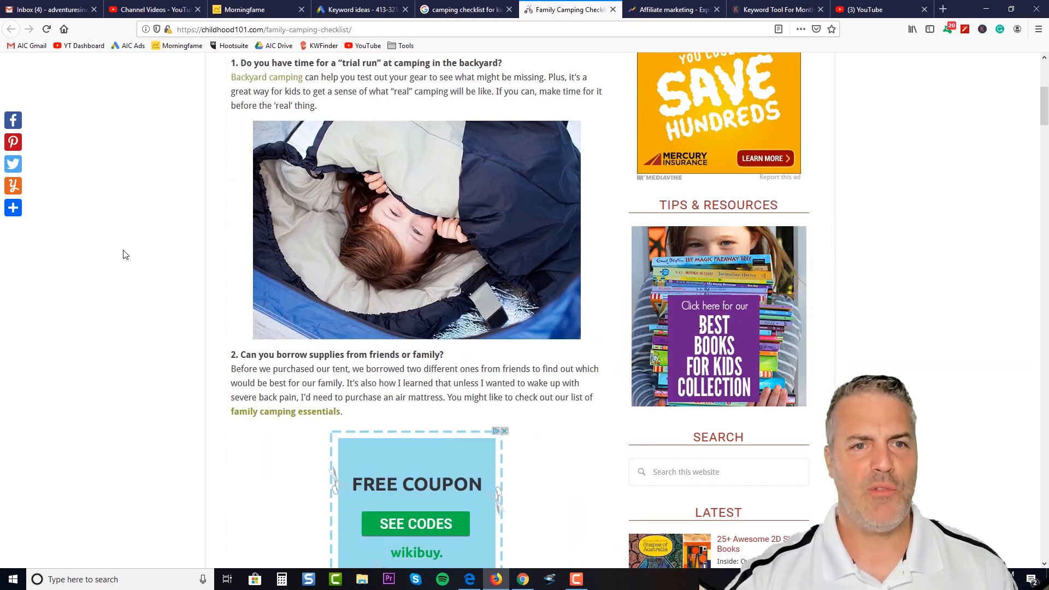
pyautogui.scroll(3)
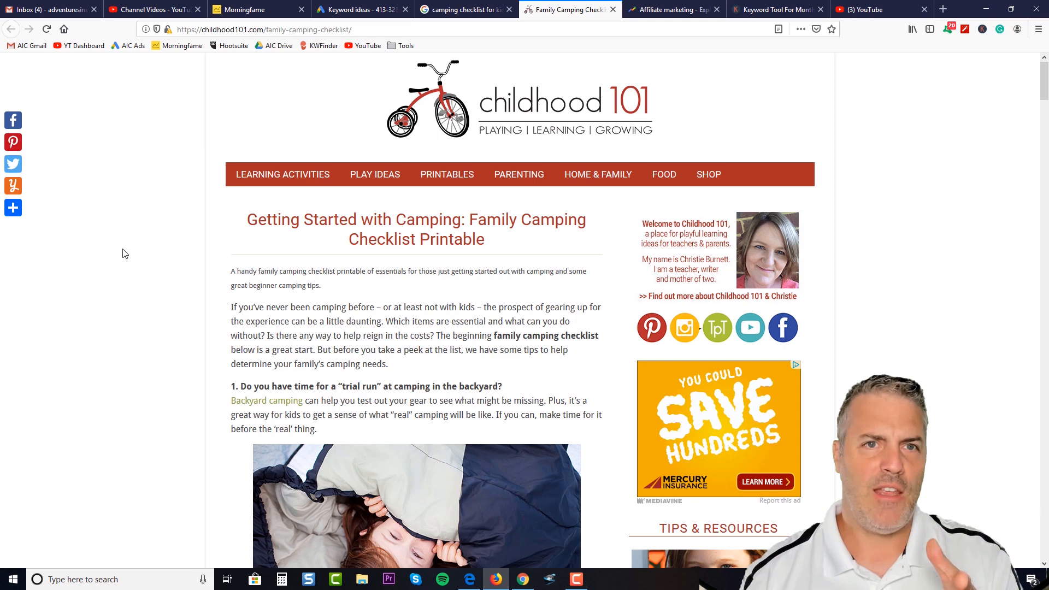
pyautogui.moveTo(171, 187)
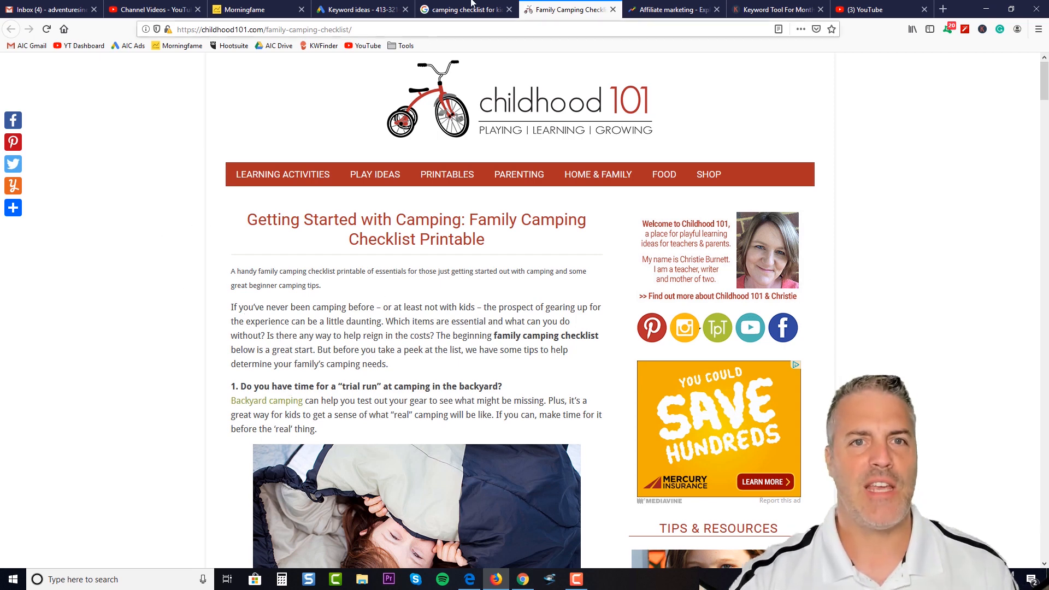
pyautogui.click(465, 9)
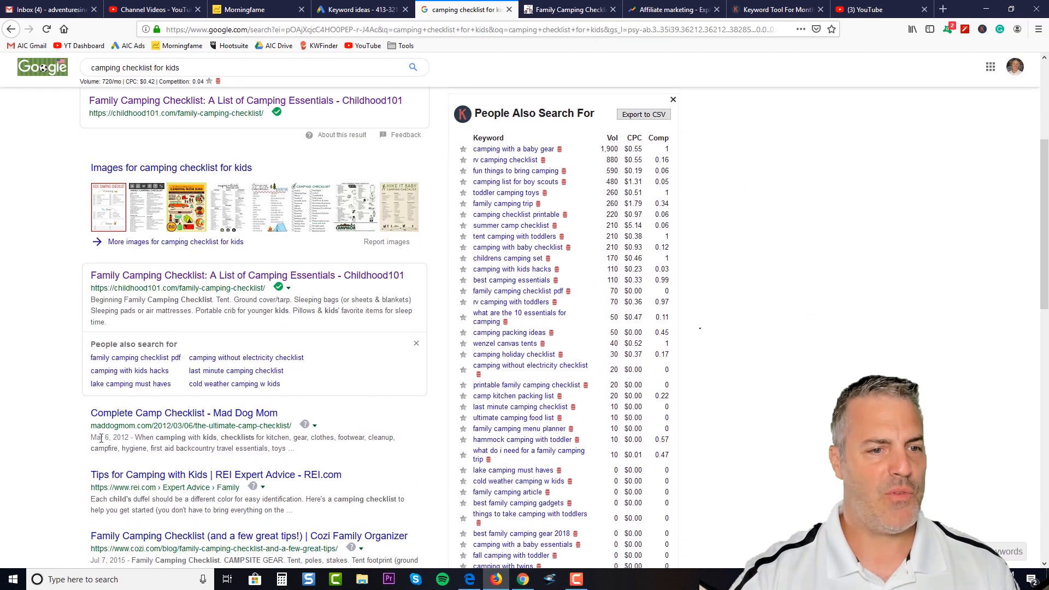
pyautogui.scroll(-3)
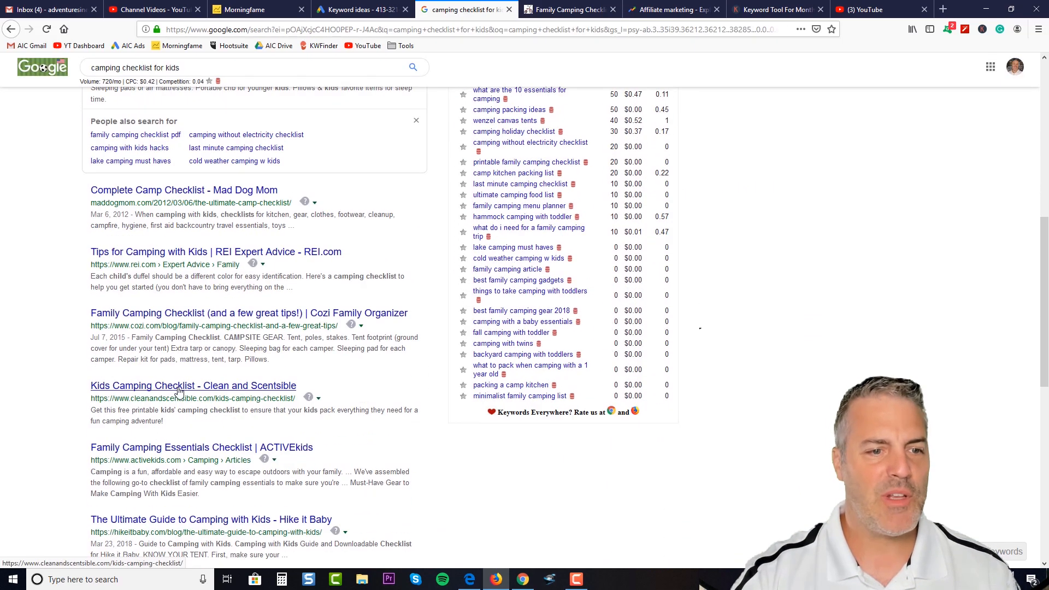
pyautogui.scroll(-3)
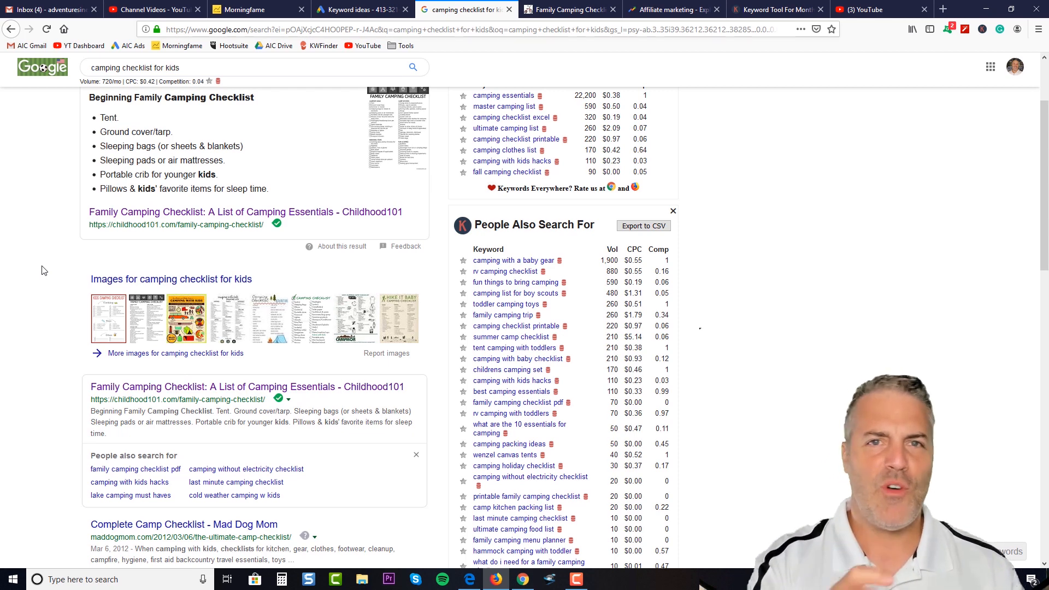
pyautogui.moveTo(215, 366)
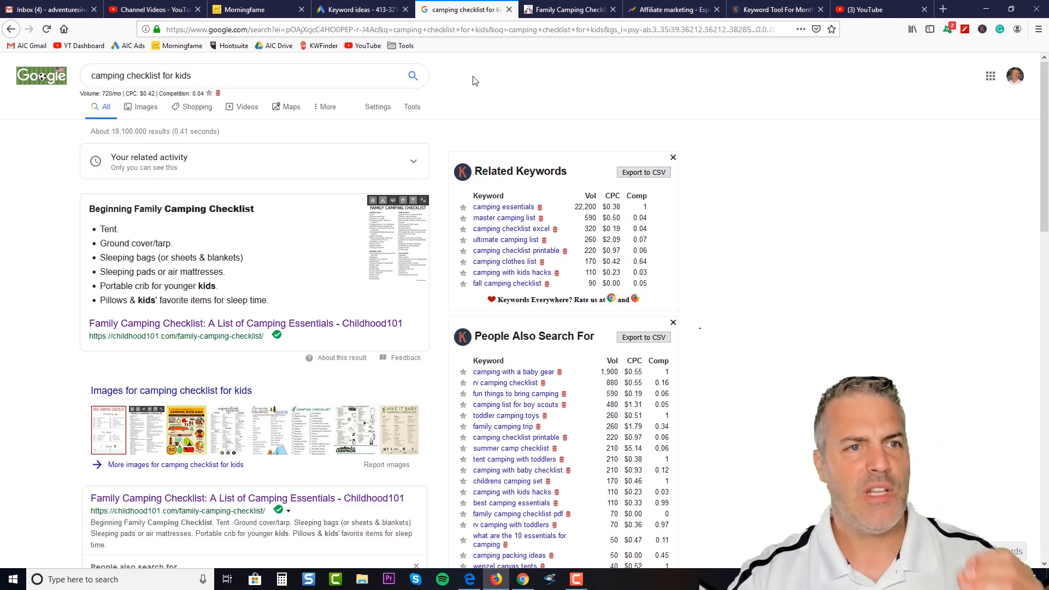
# Append a, b, then c after 'camping checklist' to browse alphabet autocomplete ideas with volumes.
pyautogui.click(157, 75)
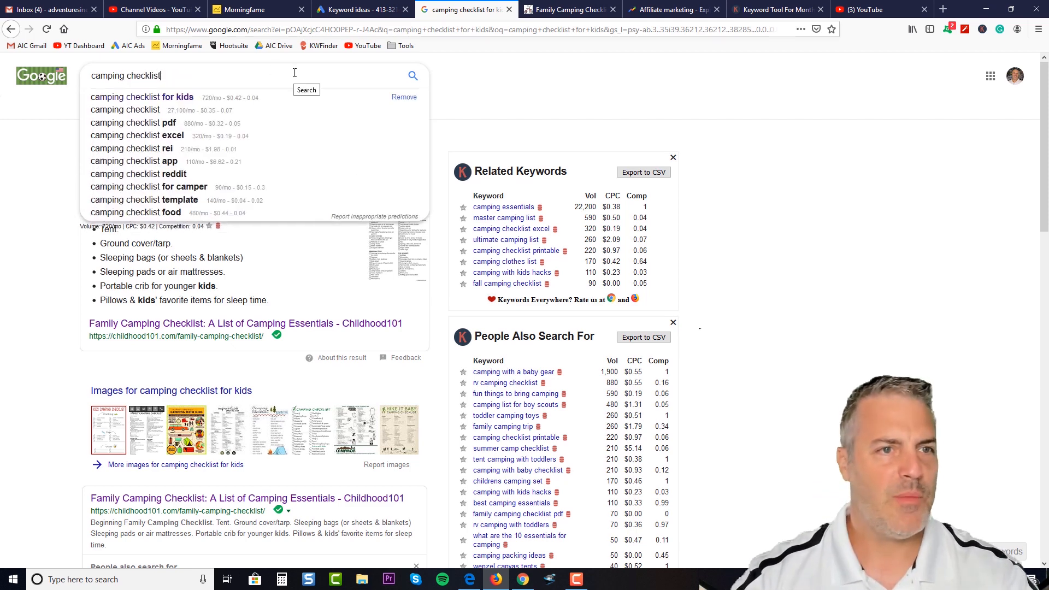
pyautogui.write('a')
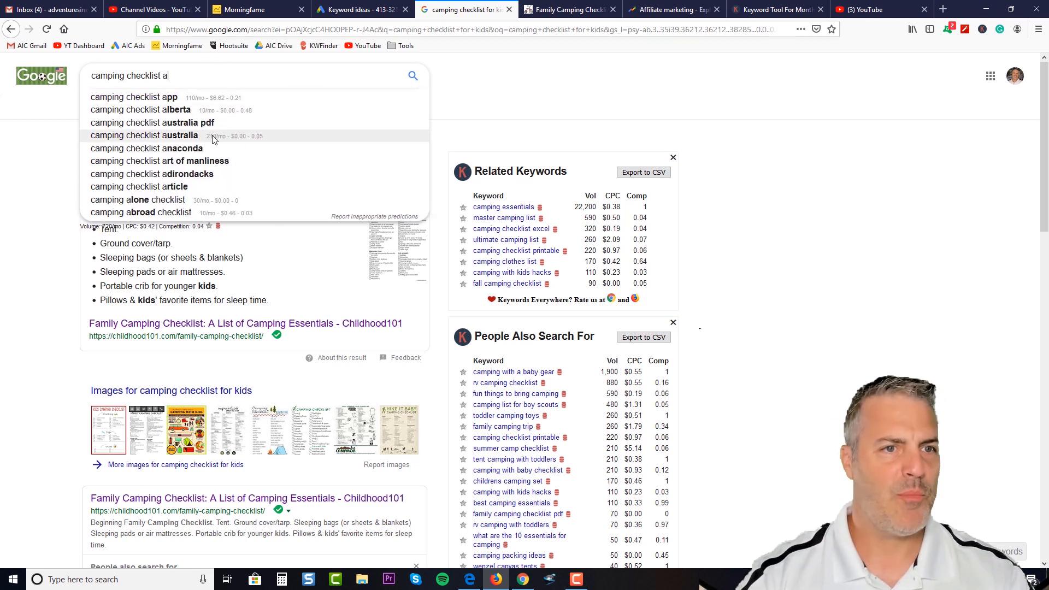
pyautogui.moveTo(176, 195)
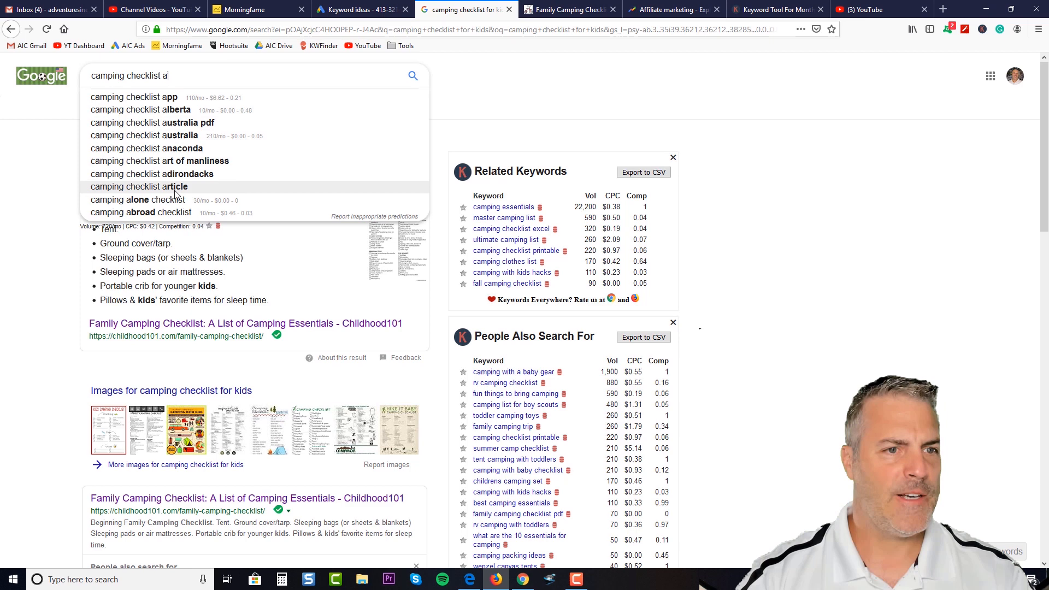
pyautogui.press('backspace')
pyautogui.write('b')
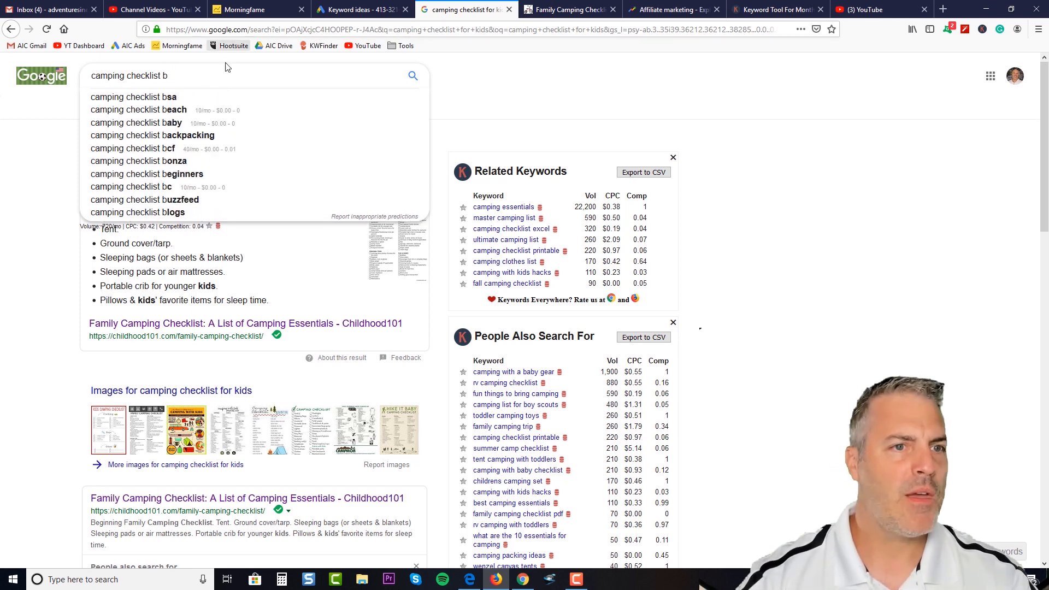
pyautogui.moveTo(189, 110)
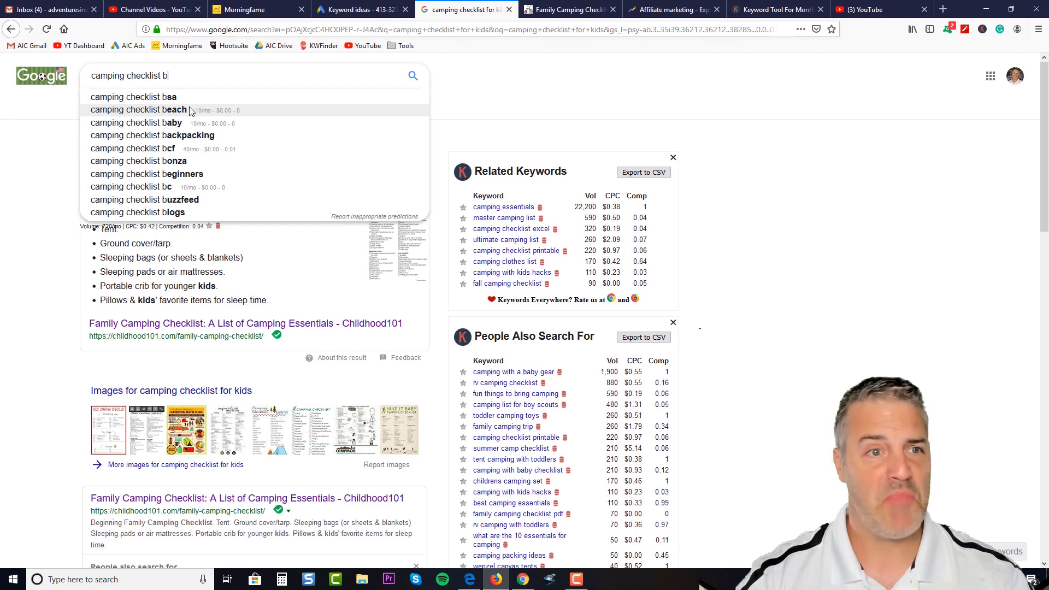
pyautogui.moveTo(201, 135)
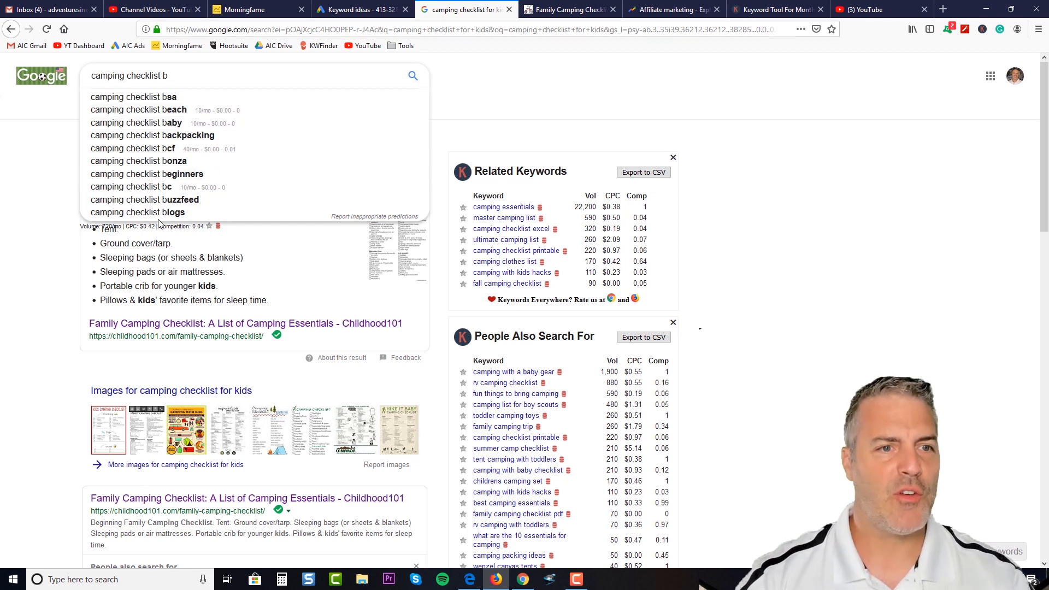
pyautogui.press('Backspace')
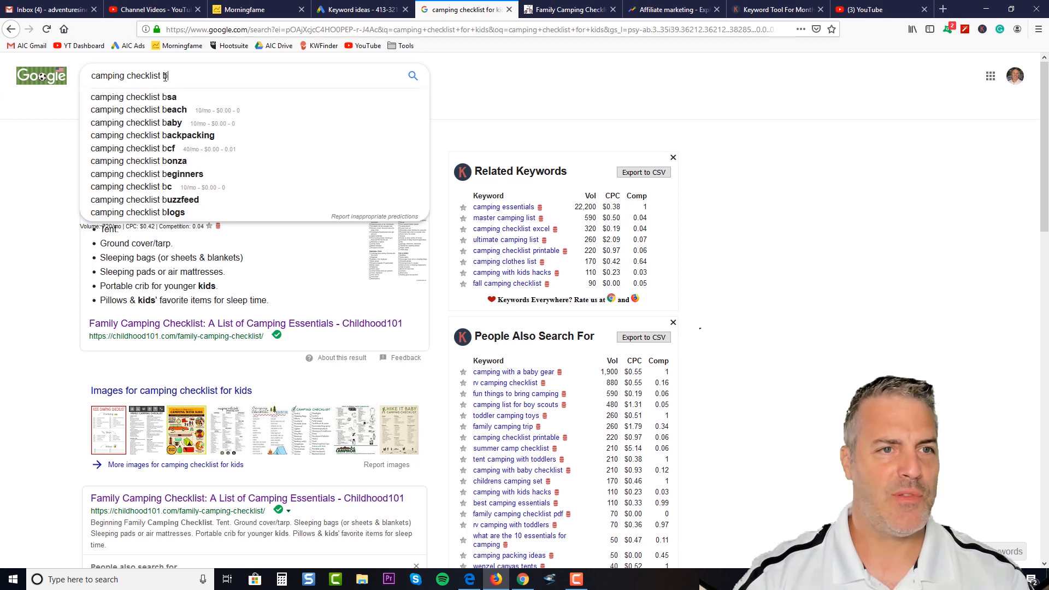
pyautogui.write('c')
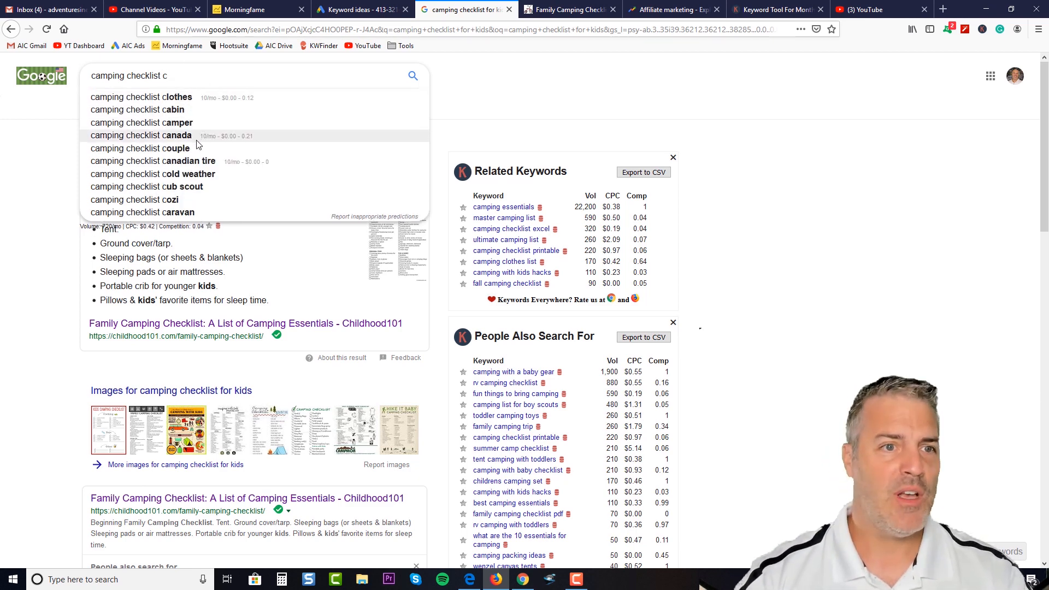
pyautogui.moveTo(187, 195)
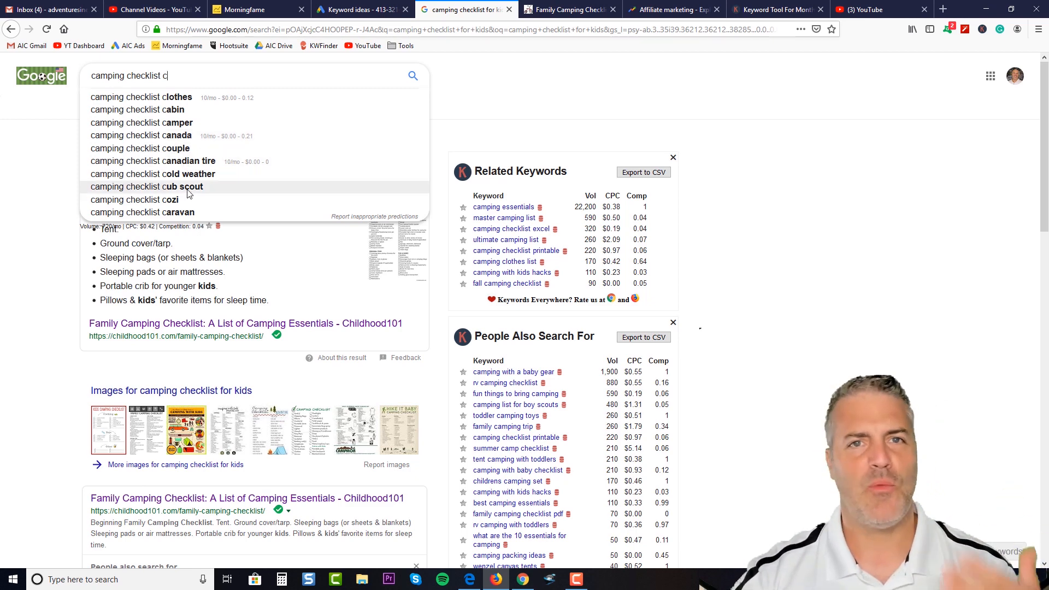
pyautogui.moveTo(173, 180)
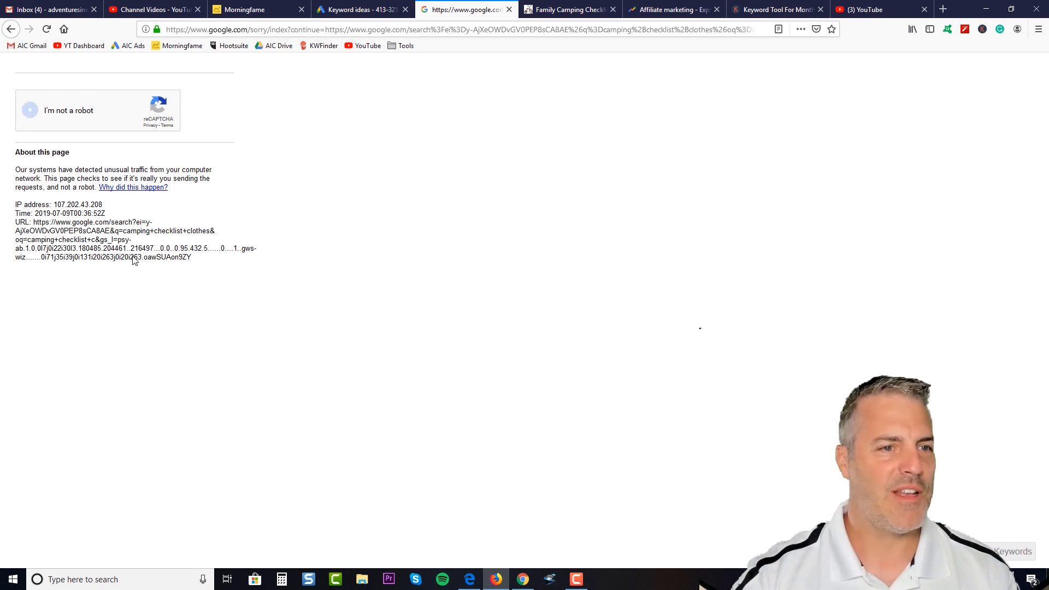
# Pass the 'I'm not a robot' check and review the camping checklist clothes results with keyword volume panels.
pyautogui.click(29, 109)
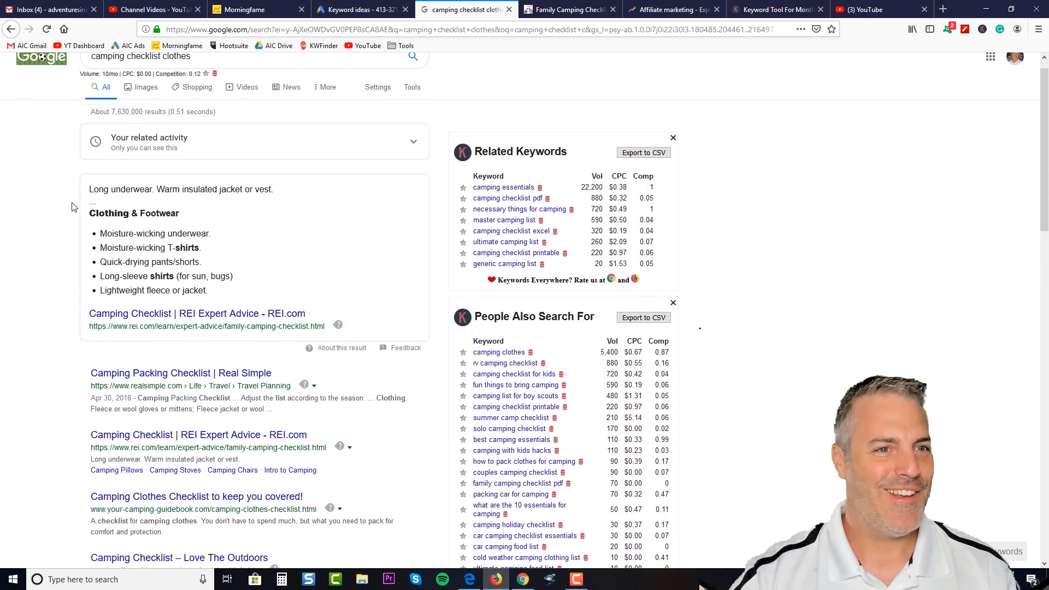
pyautogui.scroll(-3)
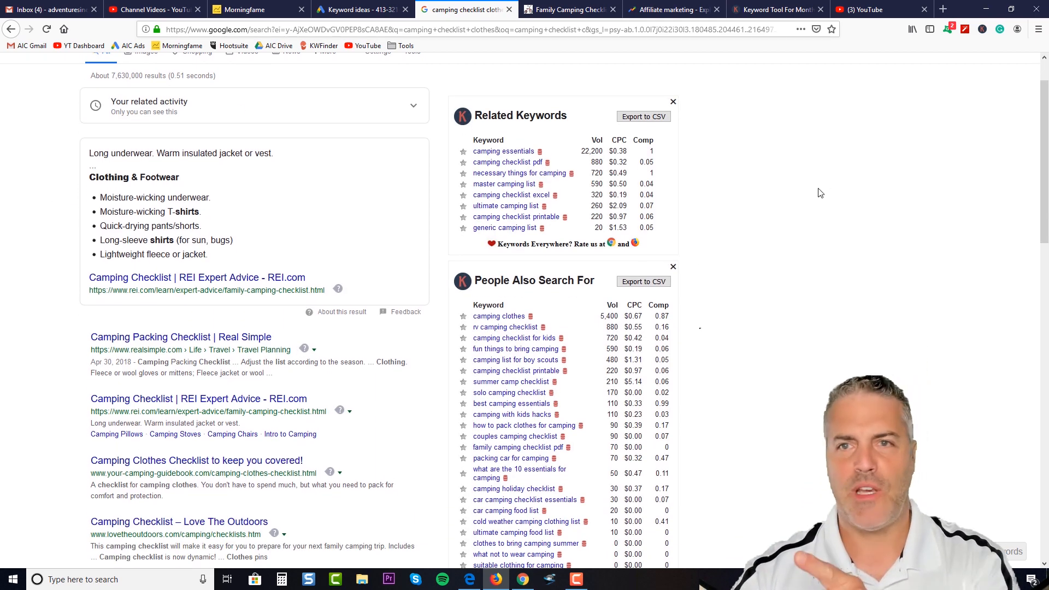
pyautogui.moveTo(807, 186)
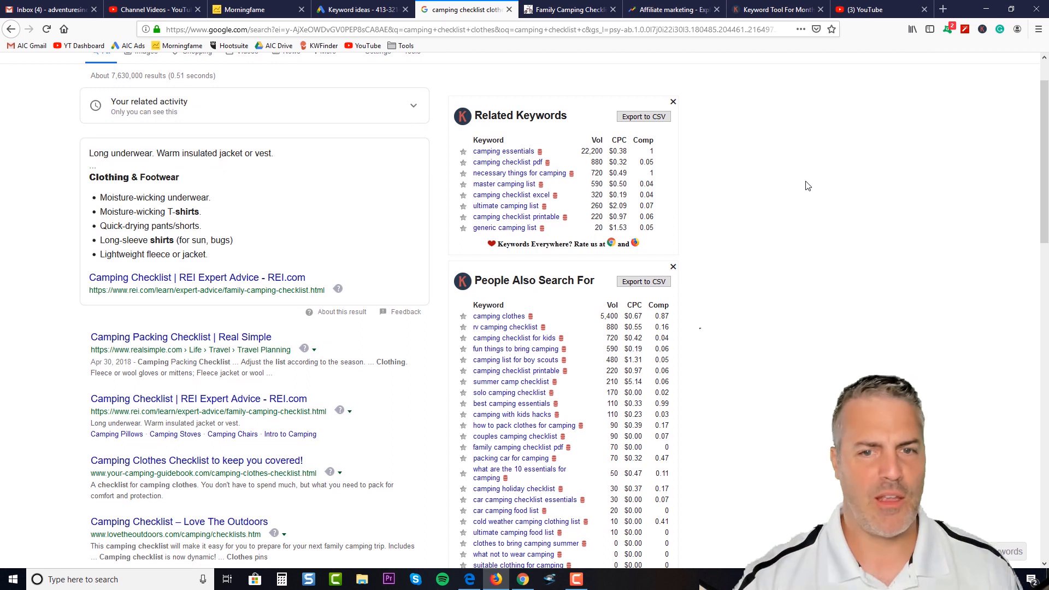
pyautogui.moveTo(678, 196)
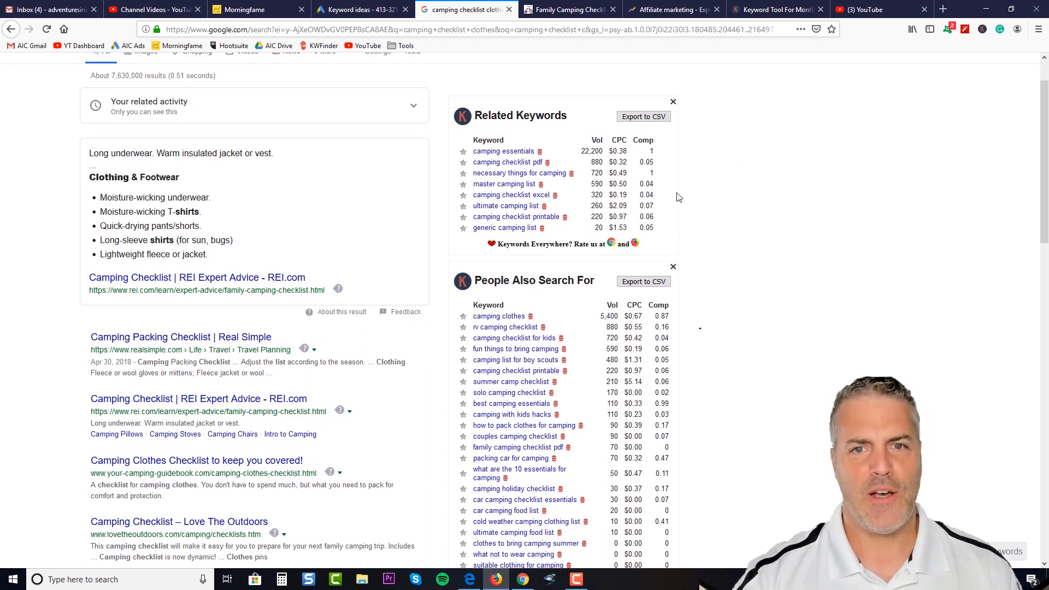
pyautogui.moveTo(594, 217)
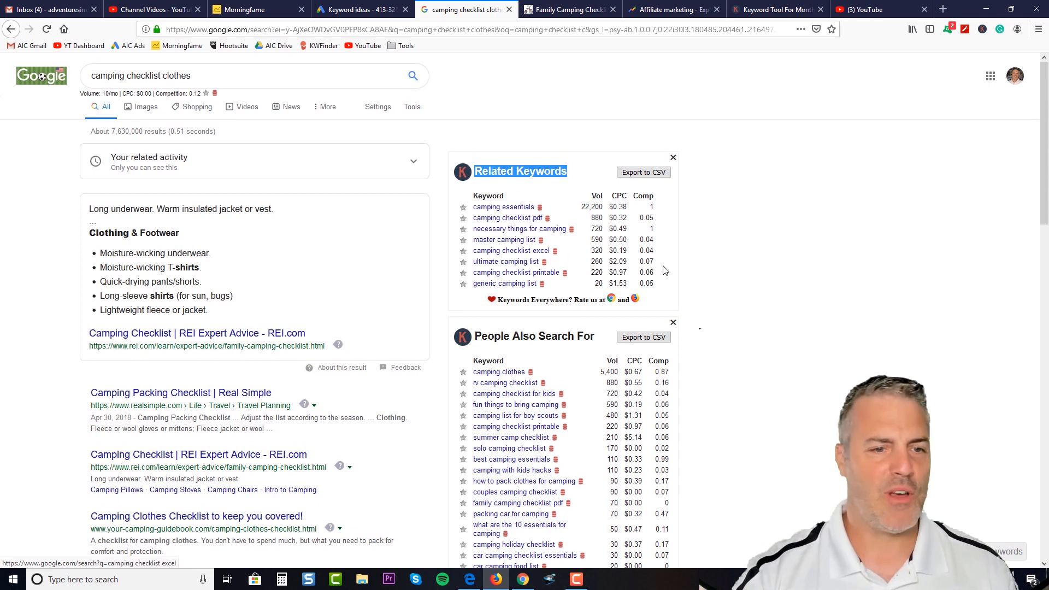
pyautogui.moveTo(714, 315)
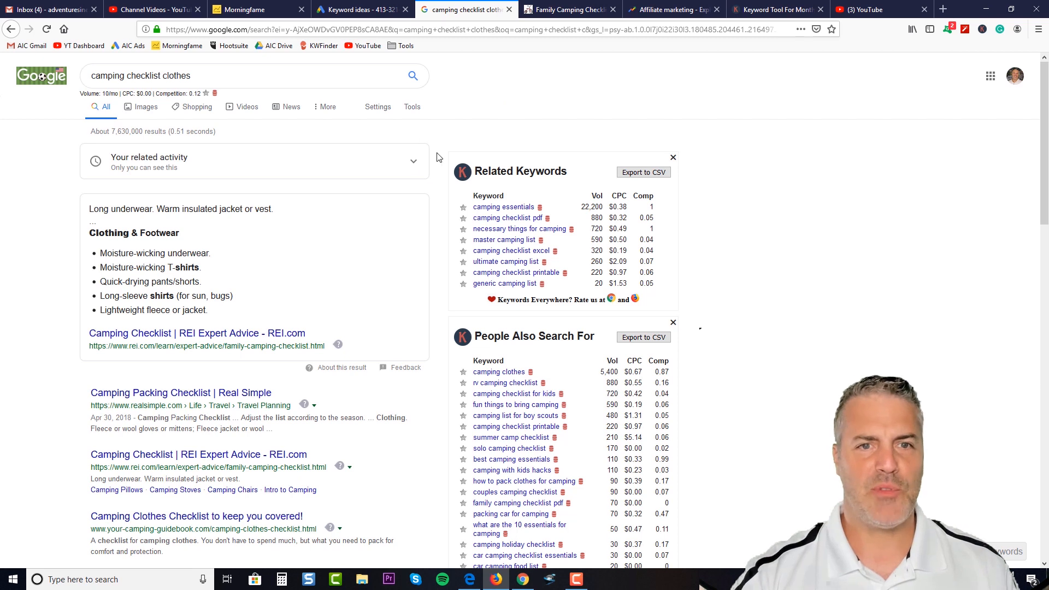
pyautogui.moveTo(523, 81)
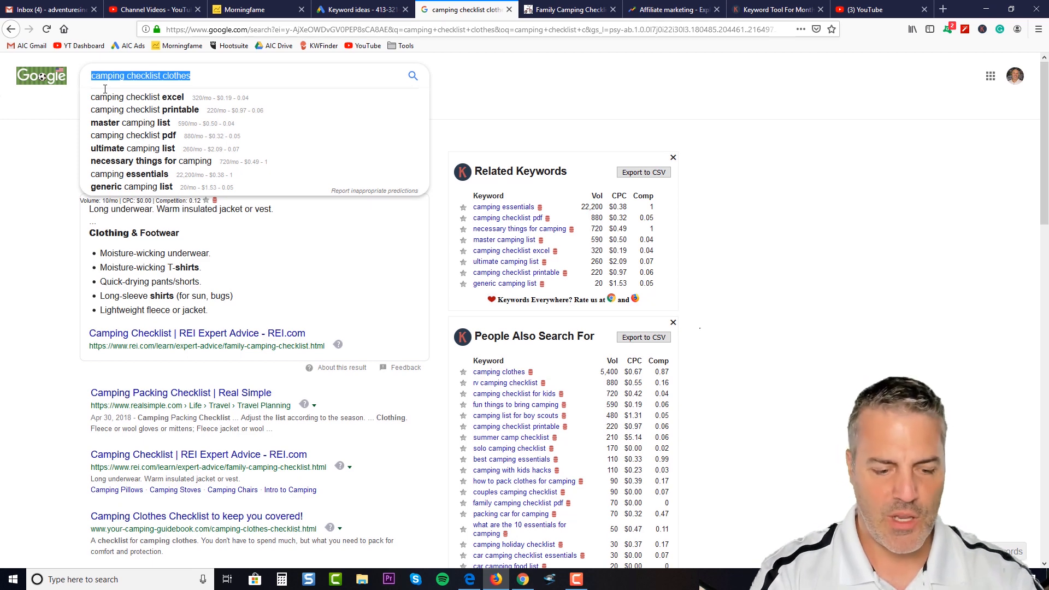
# Search Google for 'affiliate programs + camping' and review the camping affiliate program results.
pyautogui.write('affiliate programs +')
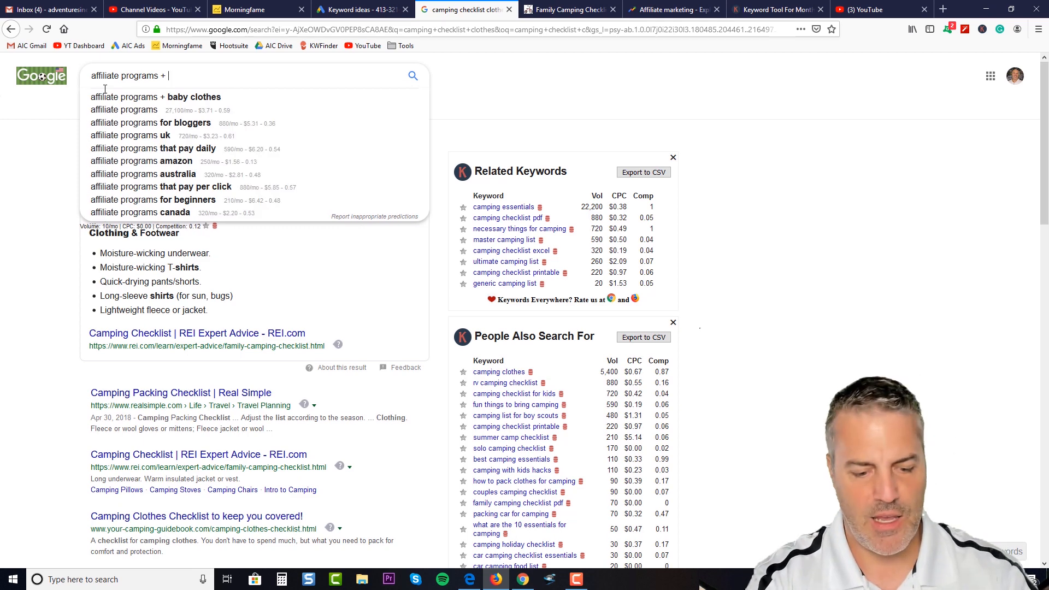
pyautogui.write('camping')
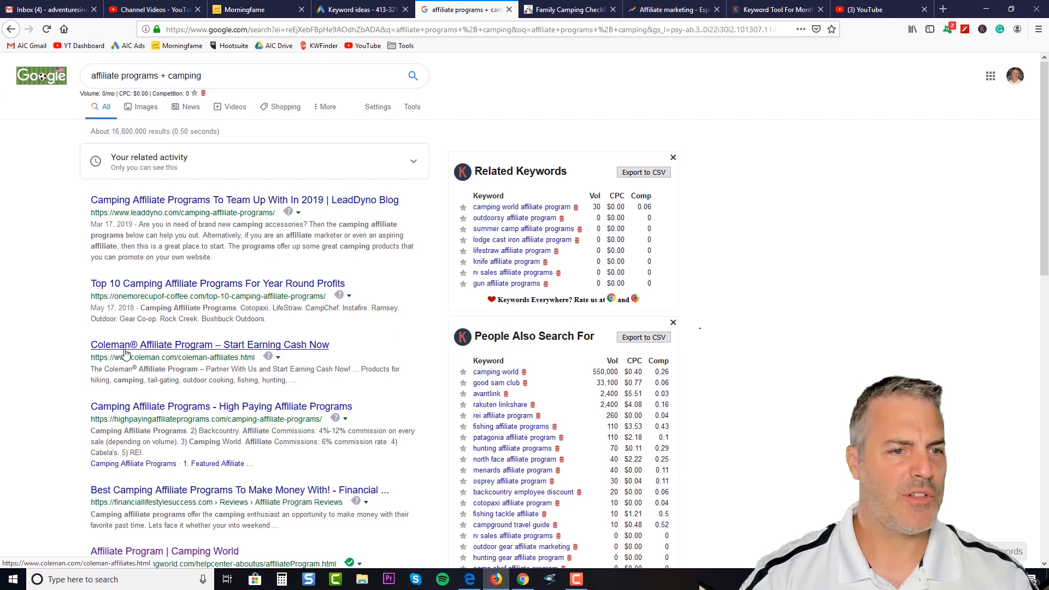
pyautogui.moveTo(191, 283)
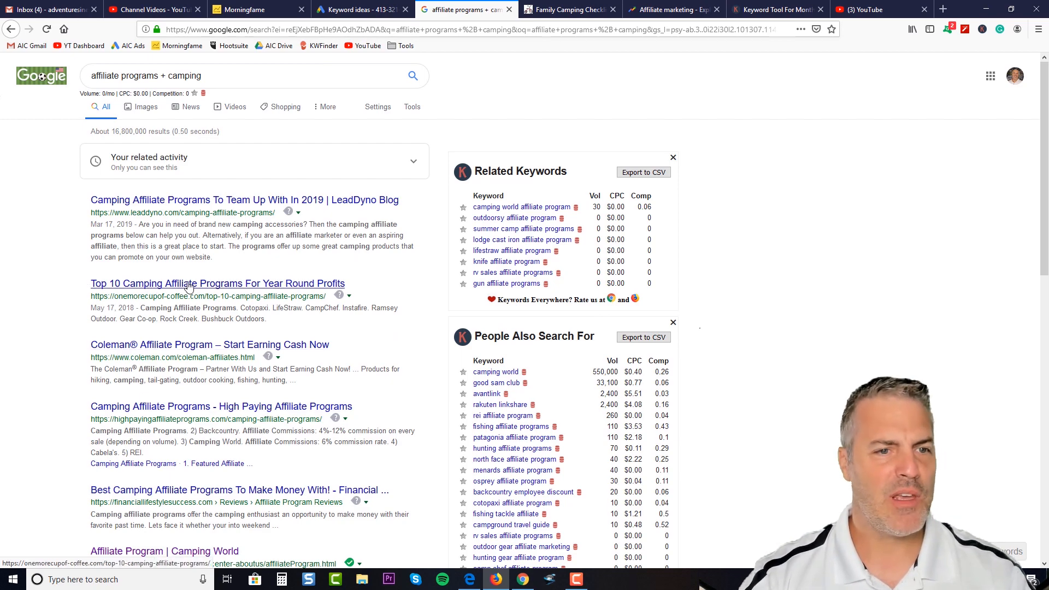
pyautogui.scroll(-3)
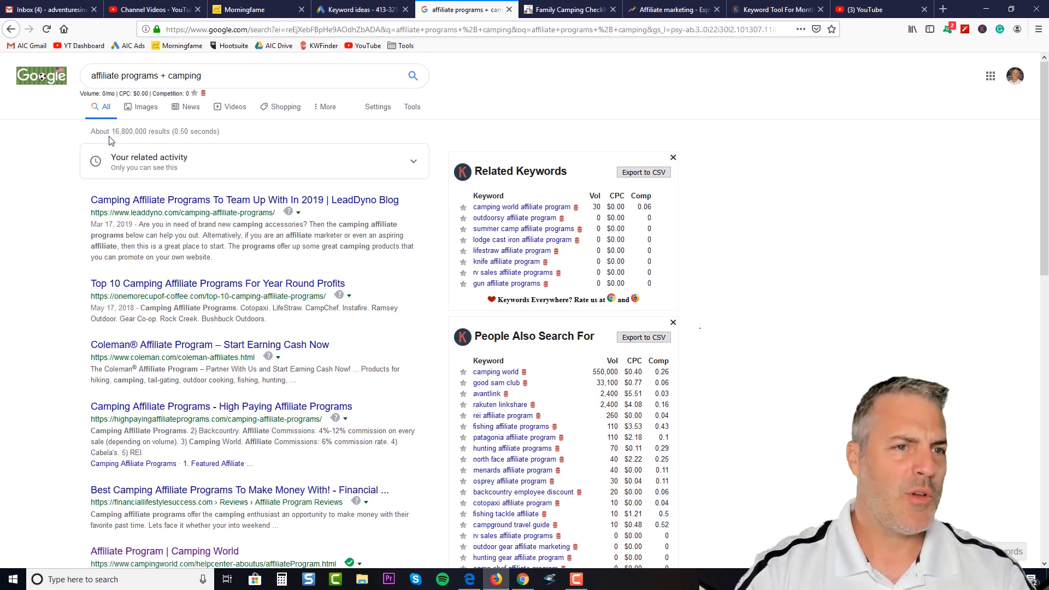
pyautogui.click(255, 75)
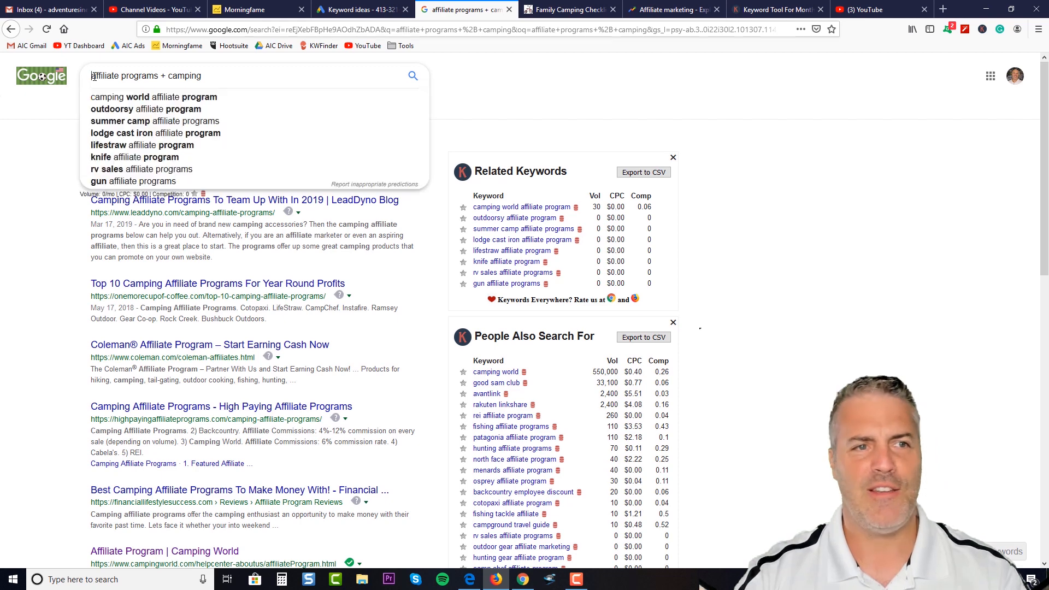
pyautogui.click(490, 95)
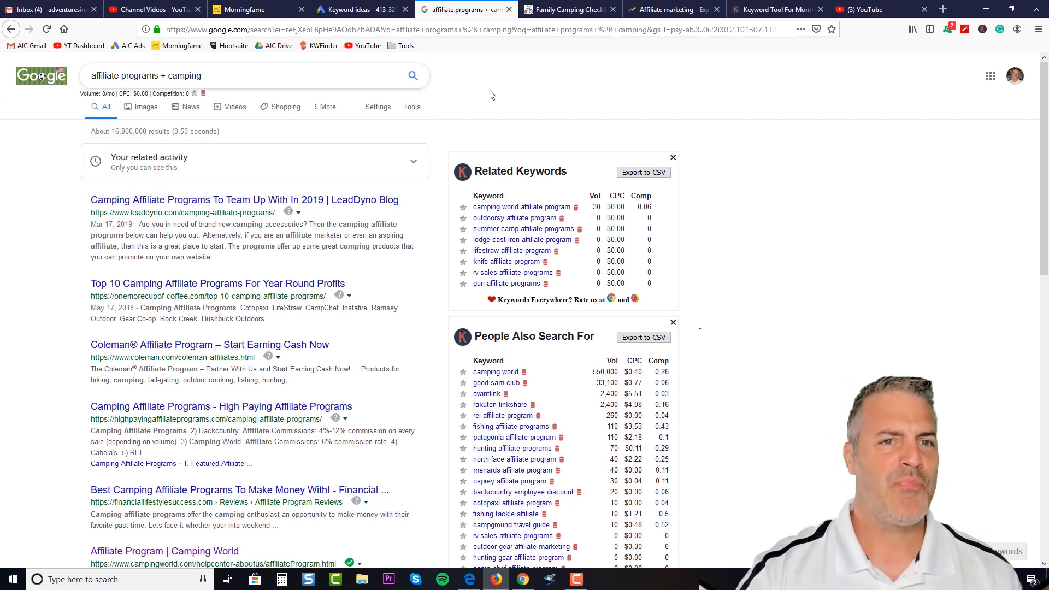